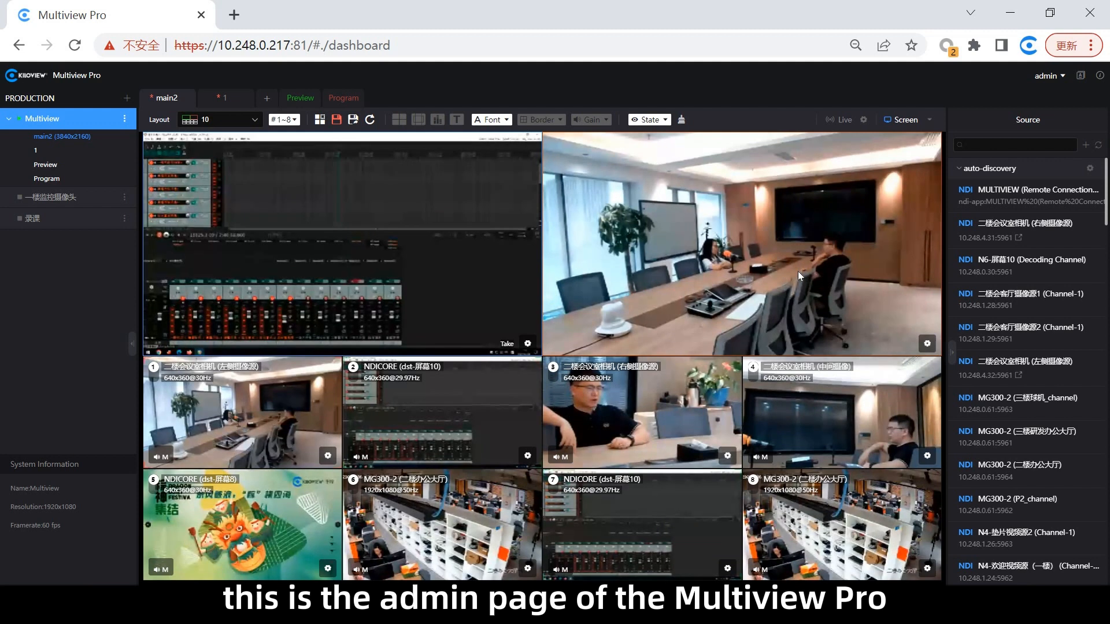
mouse_move(851, 249)
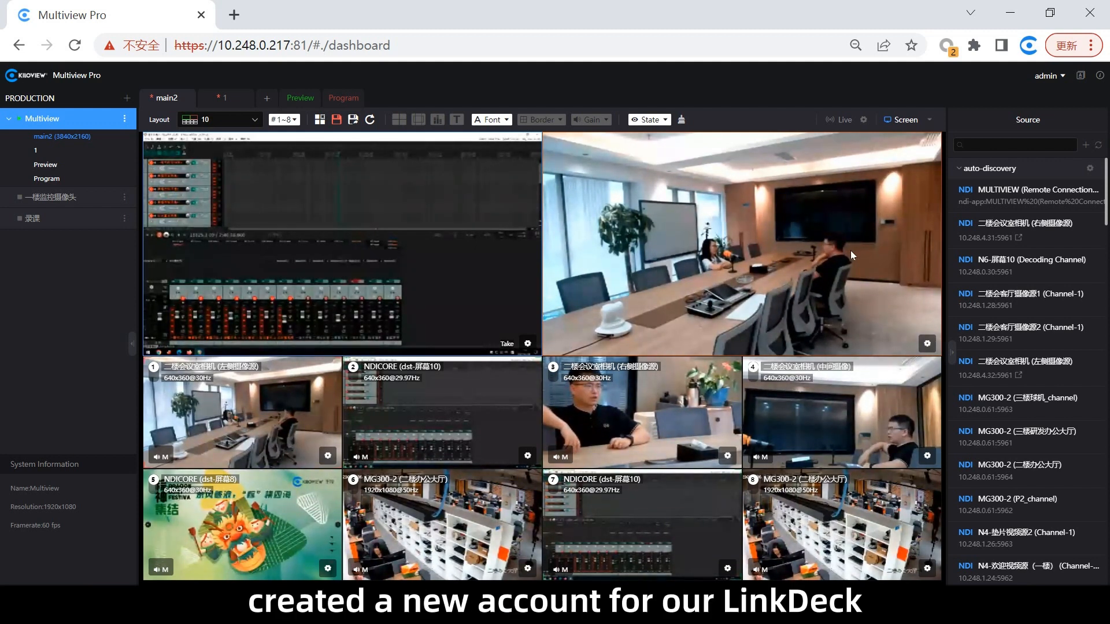
View the user account list, then log in with username admin.
click(1047, 75)
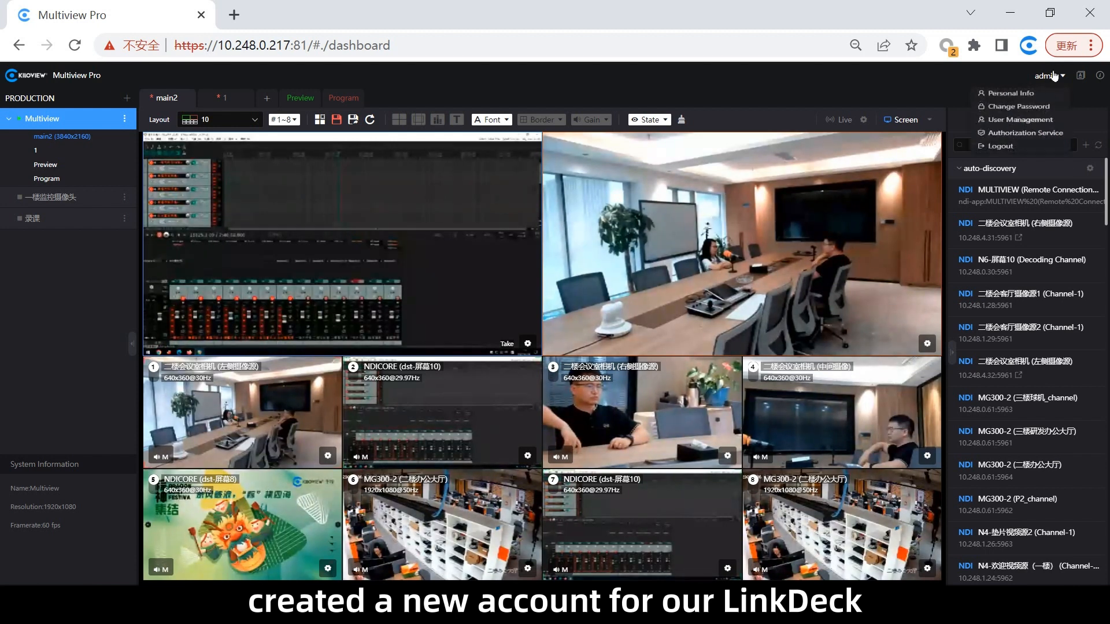
mouse_move(1017, 127)
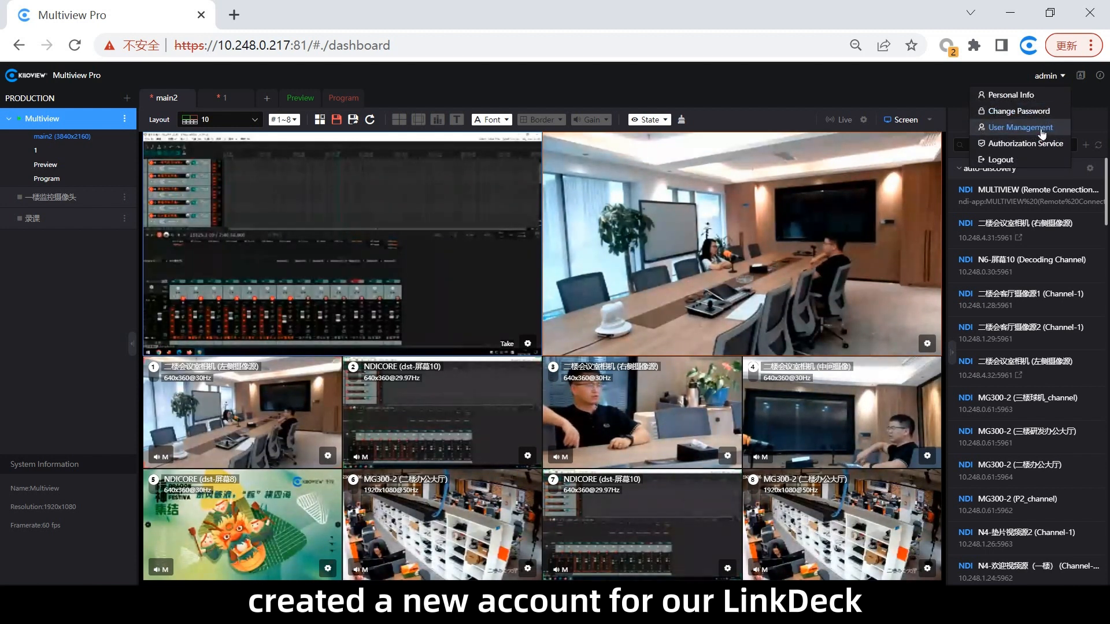
click(1024, 127)
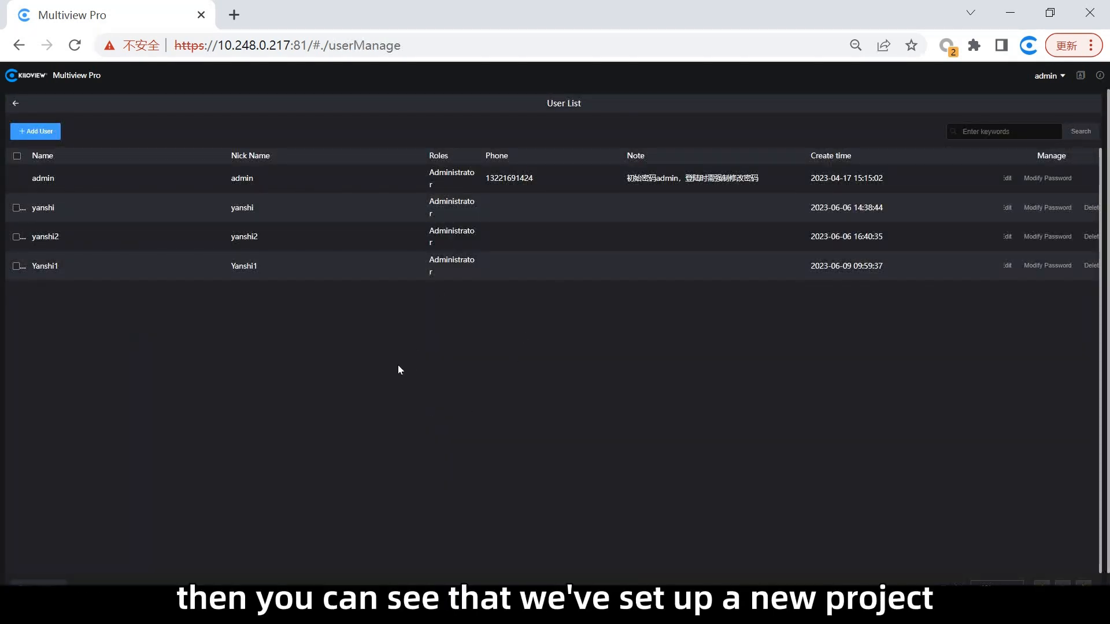
mouse_move(363, 395)
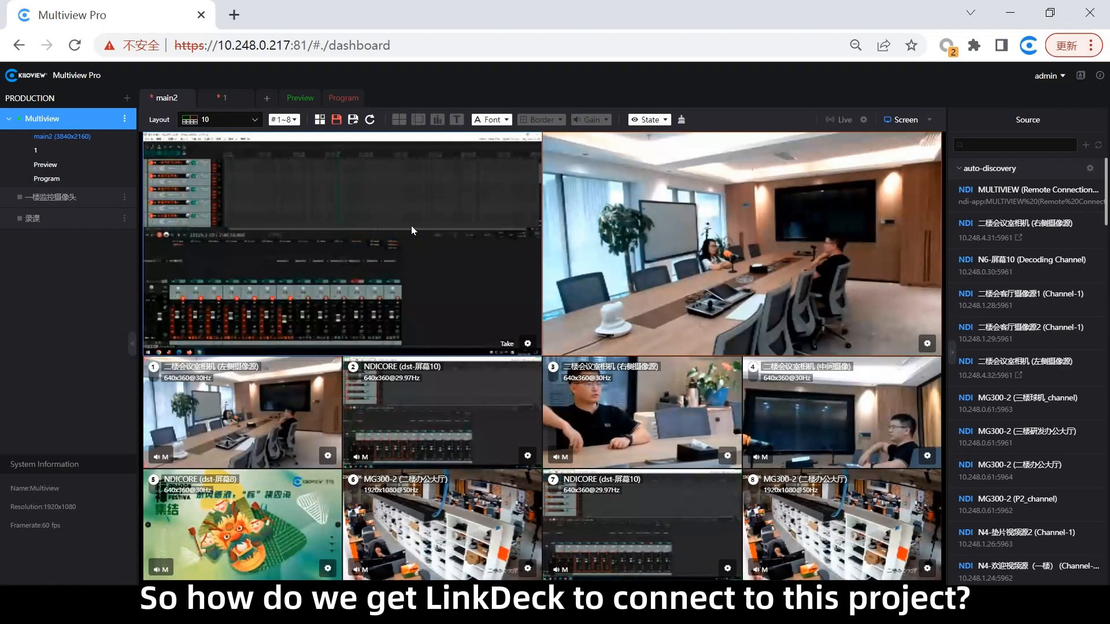
mouse_move(404, 215)
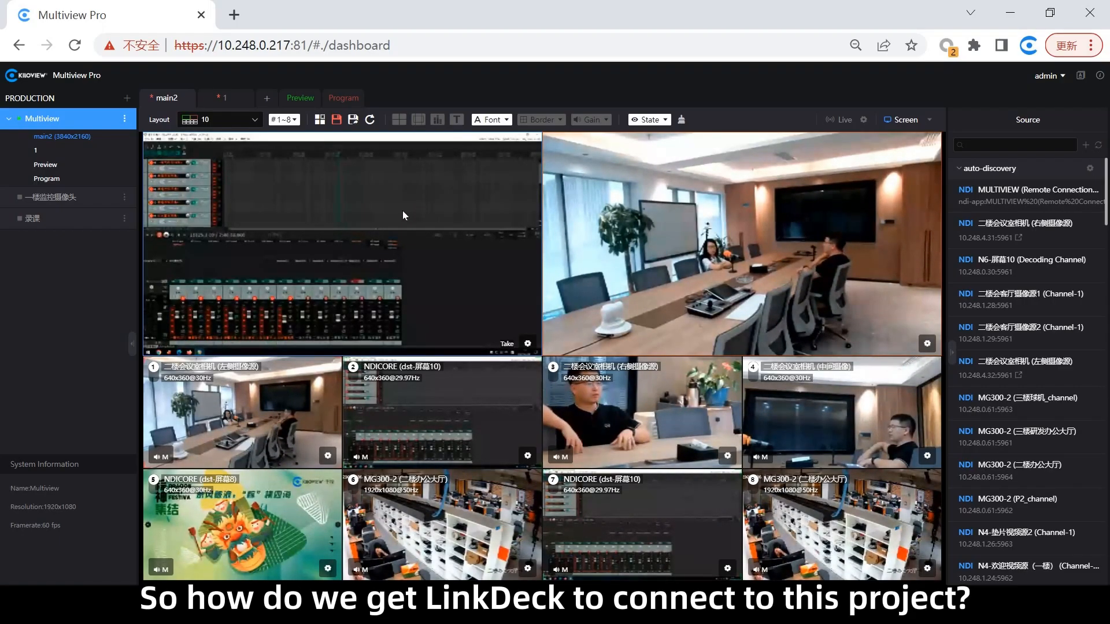
mouse_move(448, 249)
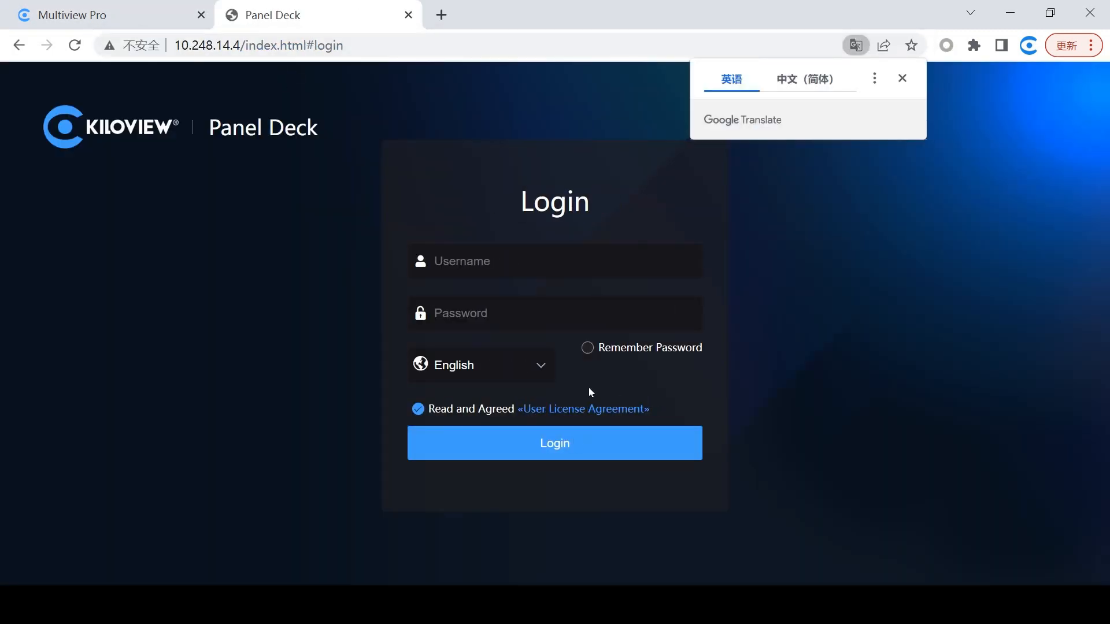
click(901, 78)
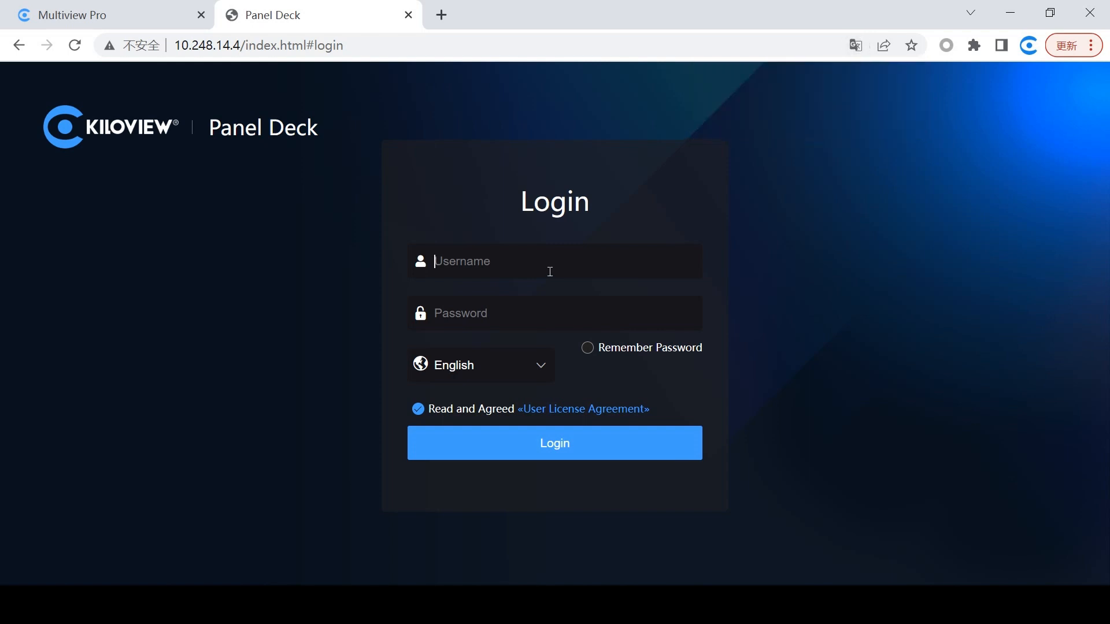
text(admin)
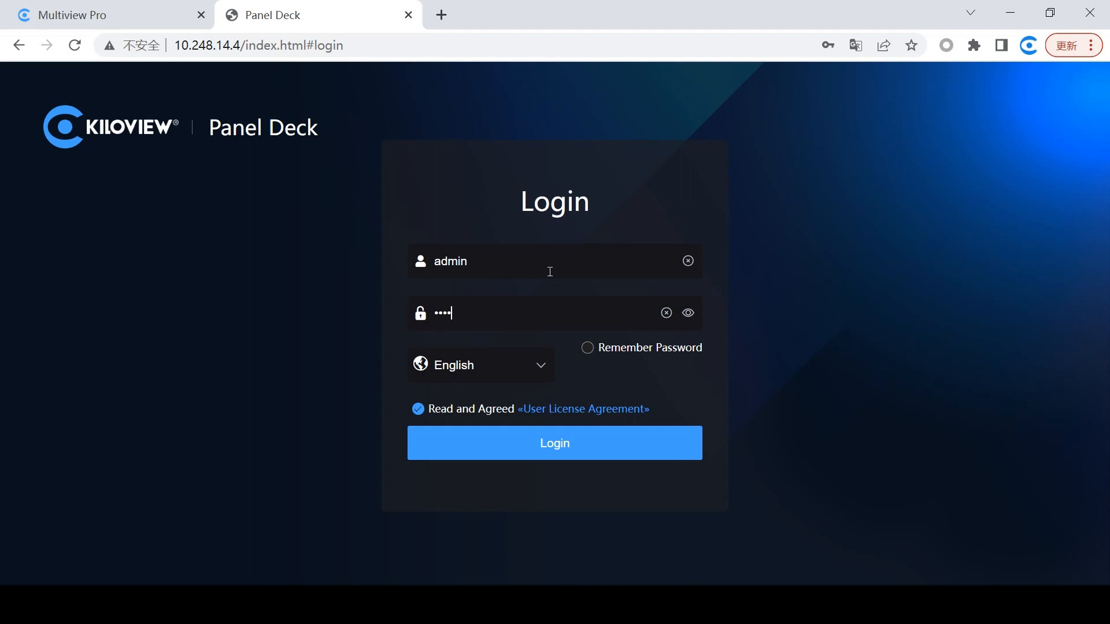
click(555, 443)
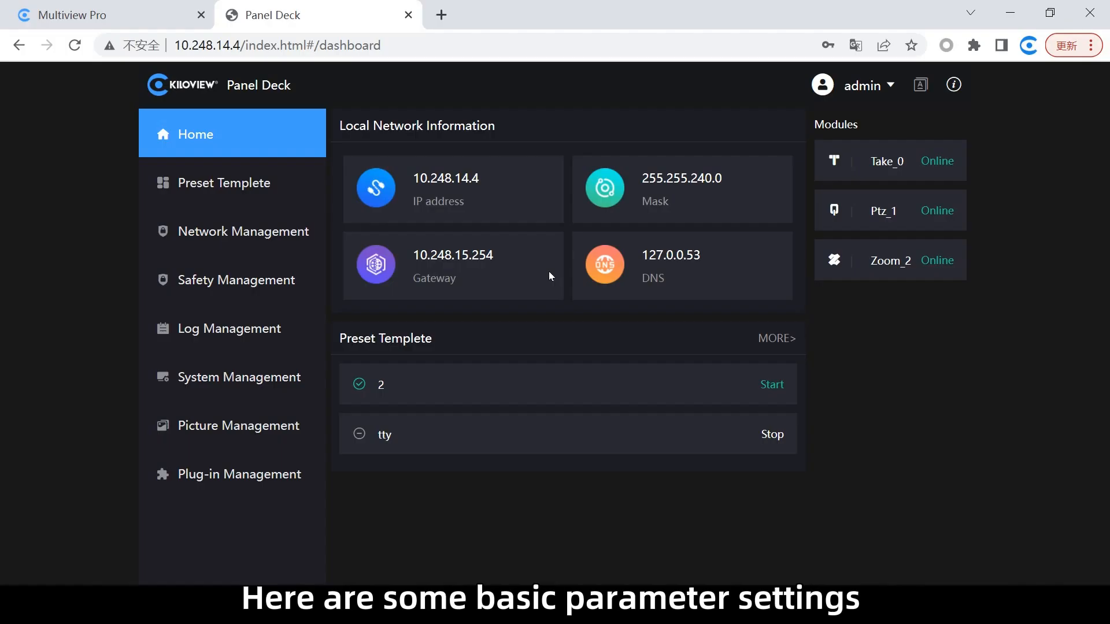
mouse_move(584, 267)
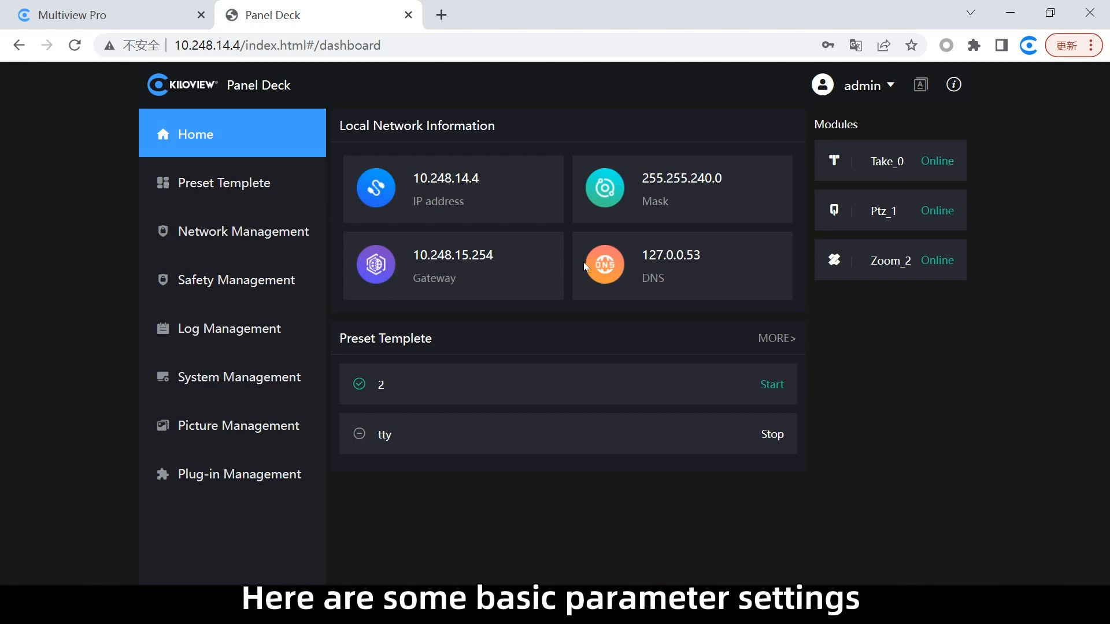
mouse_move(430, 328)
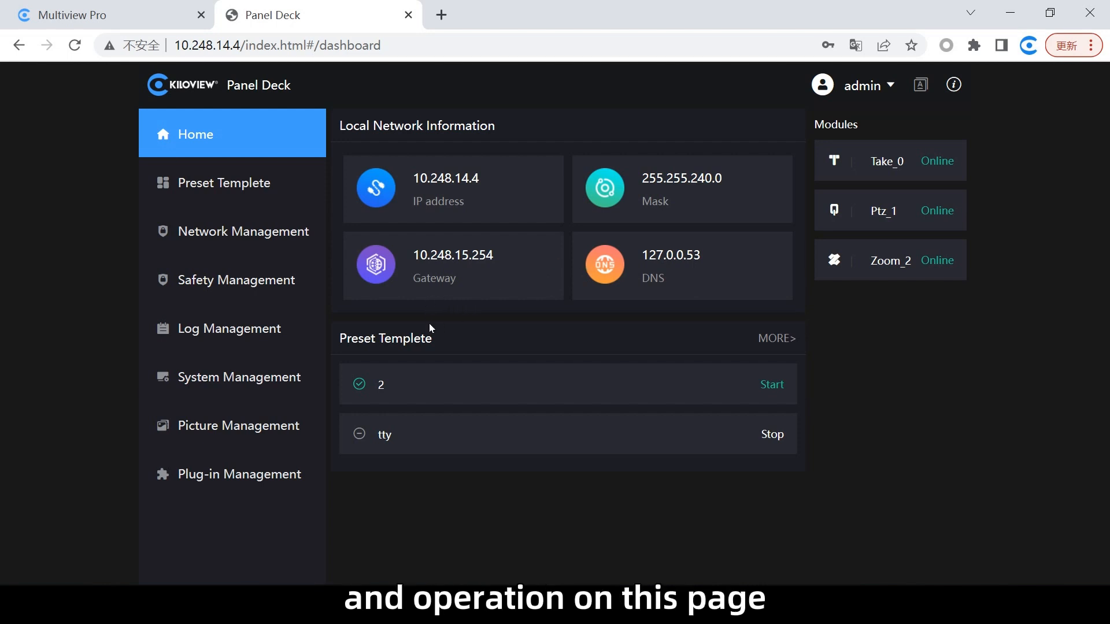
mouse_move(378, 350)
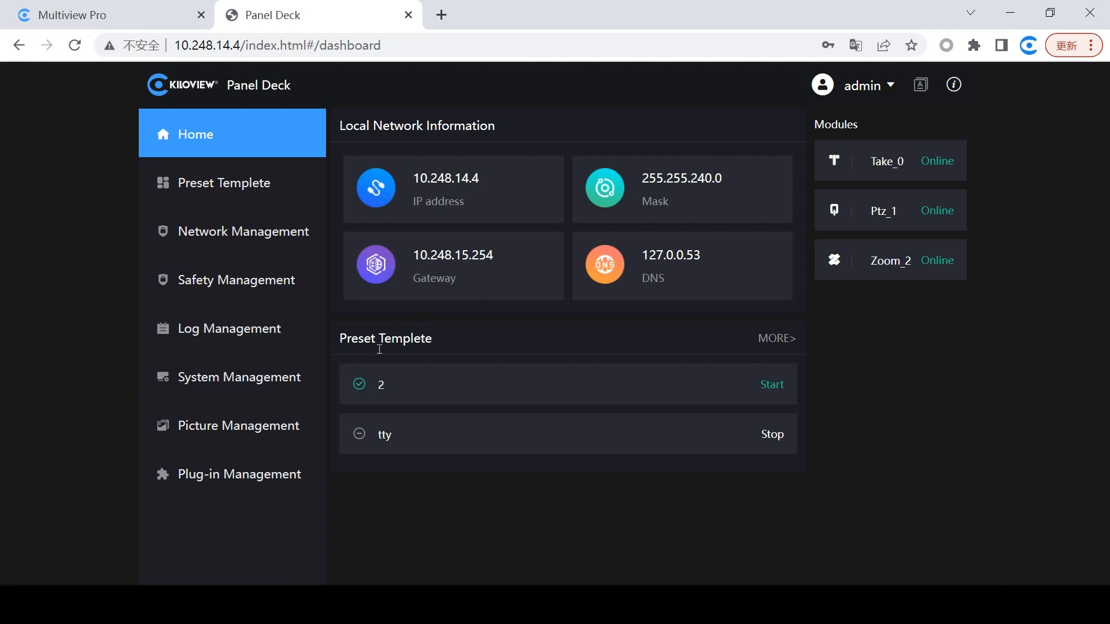
mouse_move(202, 362)
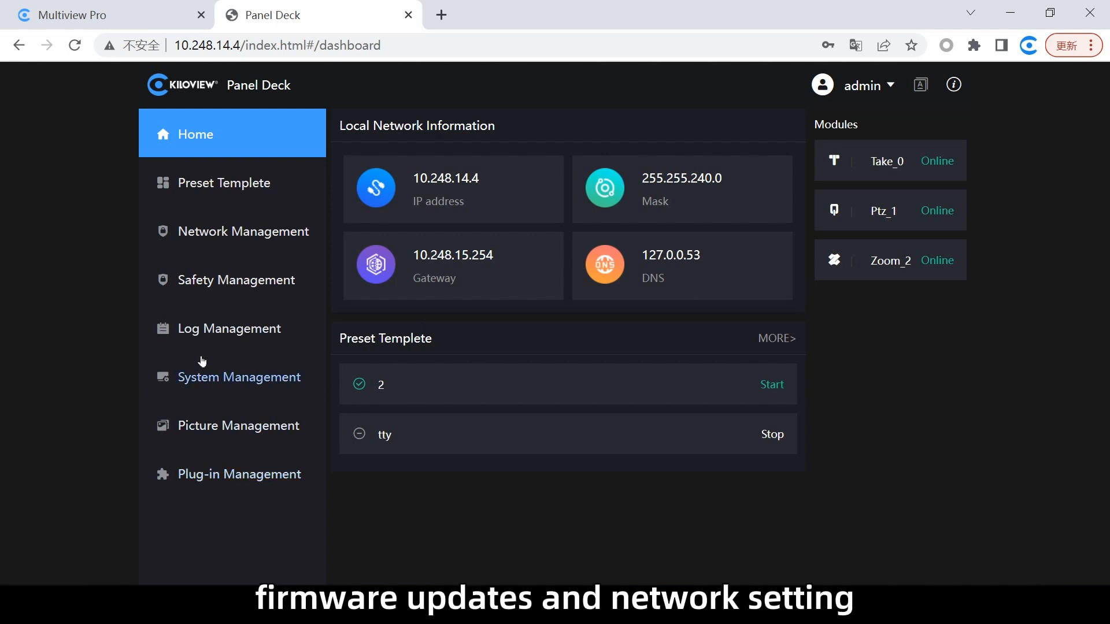
mouse_move(224, 184)
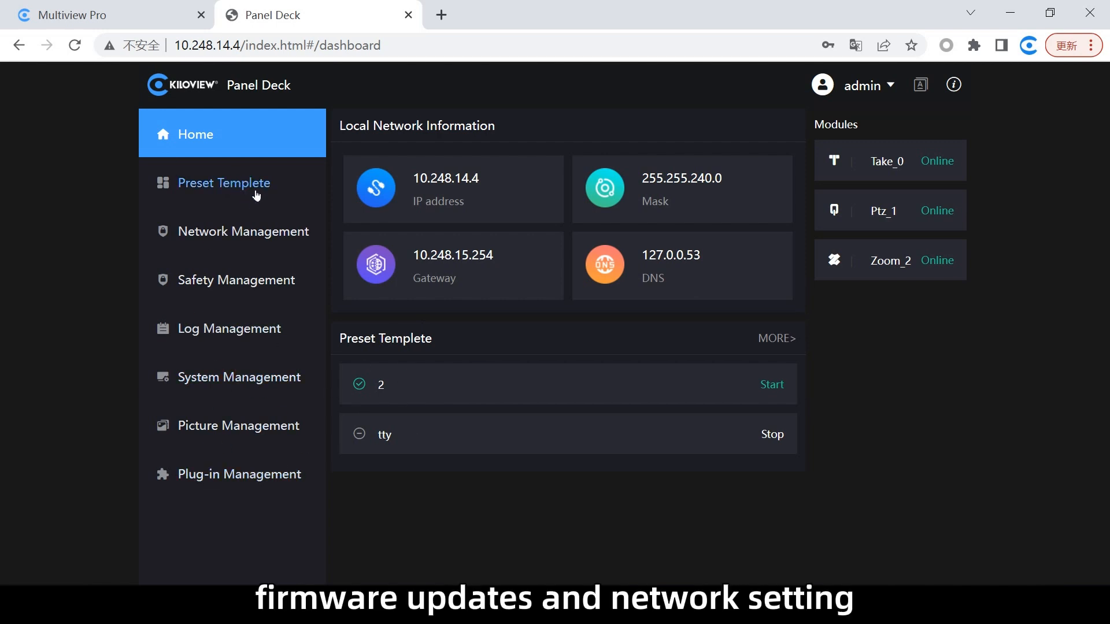
mouse_move(228, 464)
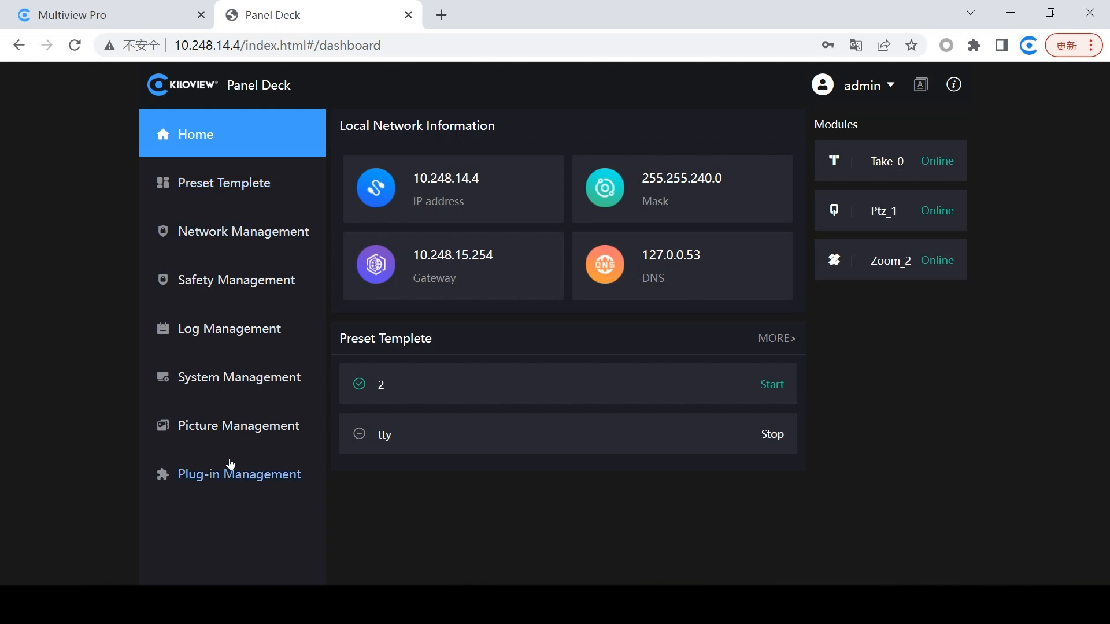
Look over the Network Management settings, then go to the Preset Templete page.
click(243, 231)
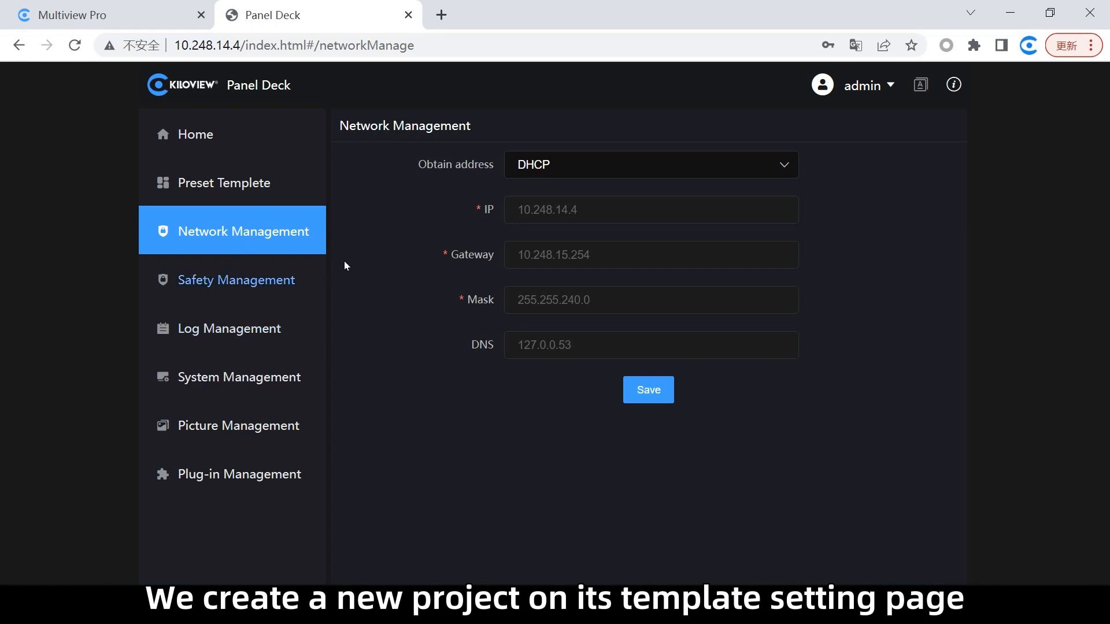
mouse_move(226, 412)
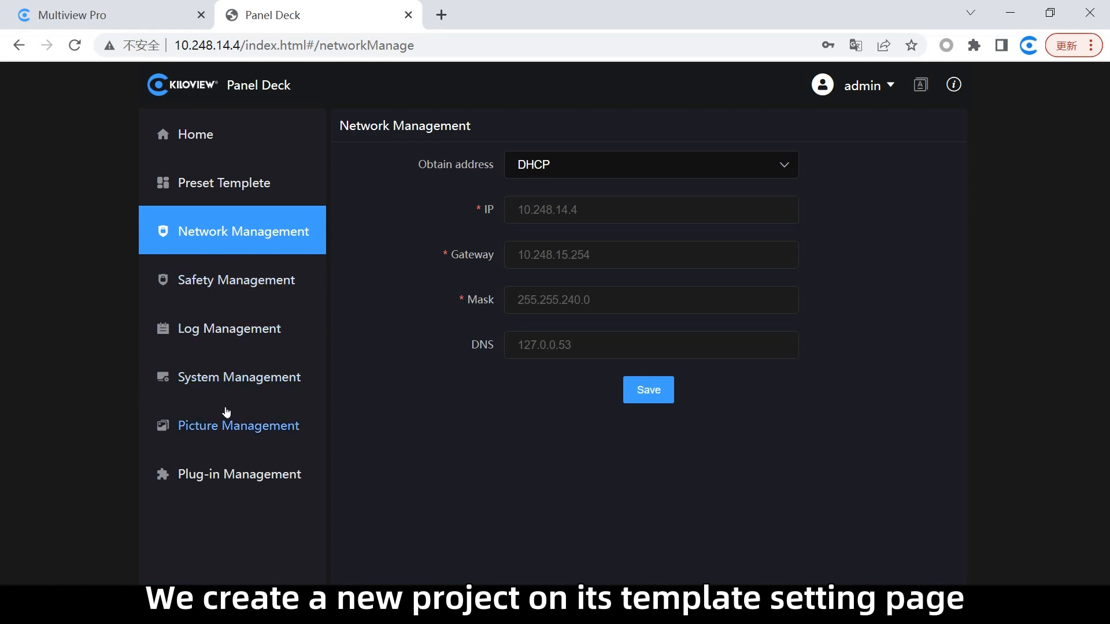
mouse_move(309, 415)
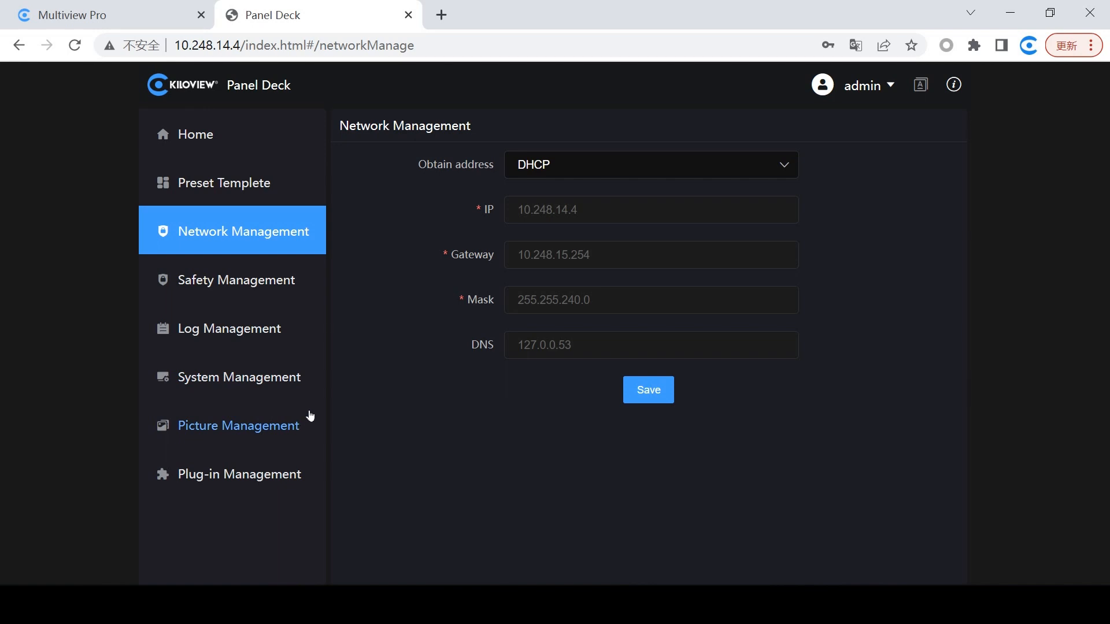
click(227, 182)
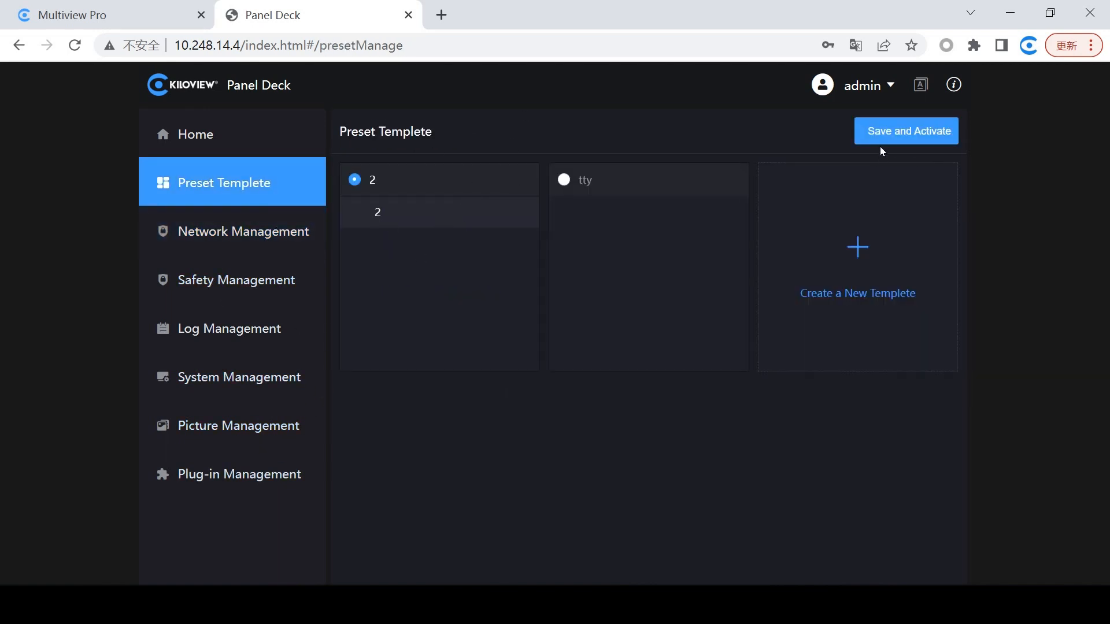
Create a preset template named 'Demo', select it and show its Edit/Save as/Delete menu.
click(856, 248)
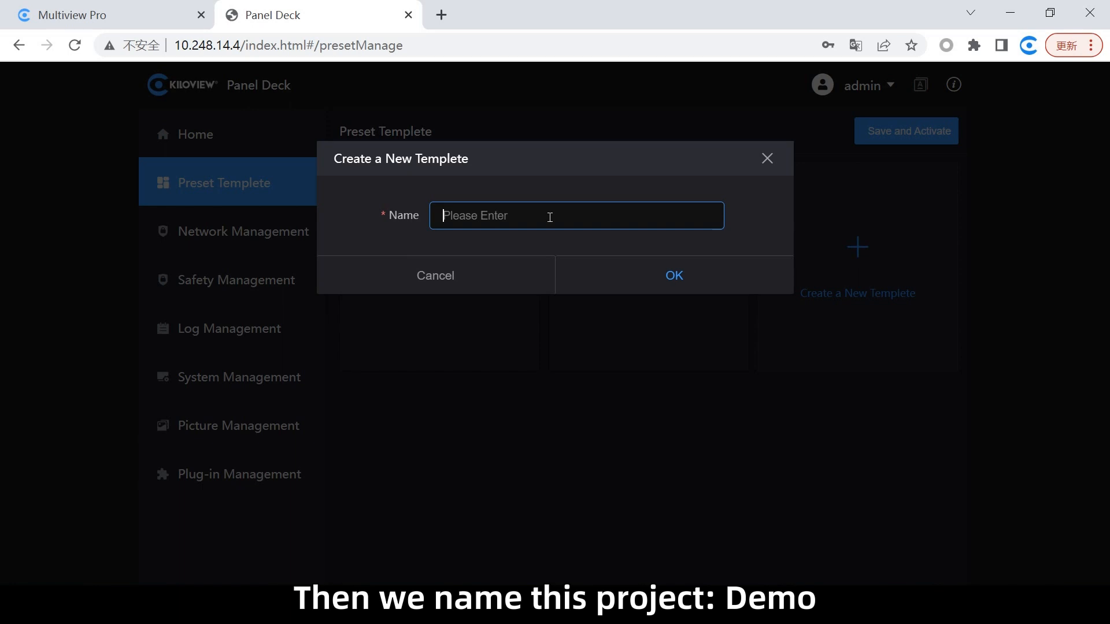
text(D)
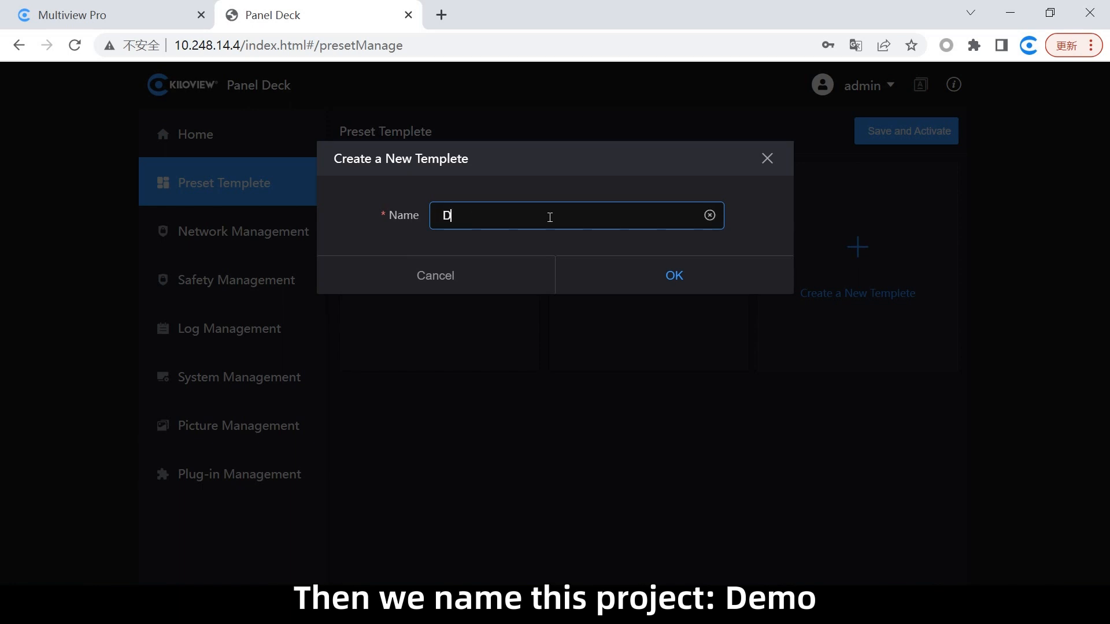
text(emo)
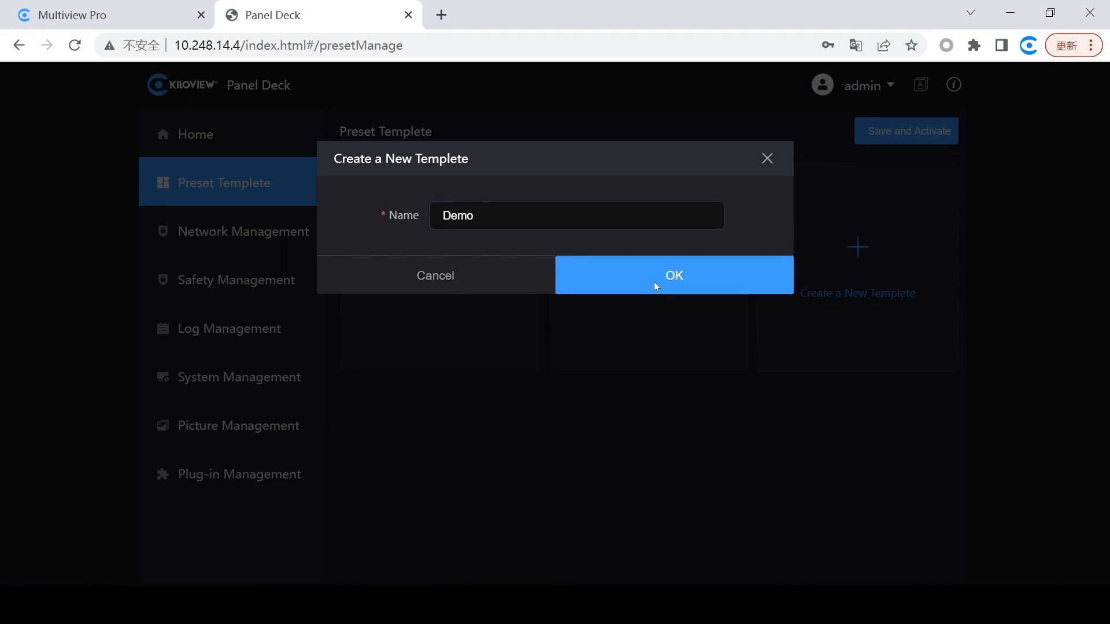
click(673, 275)
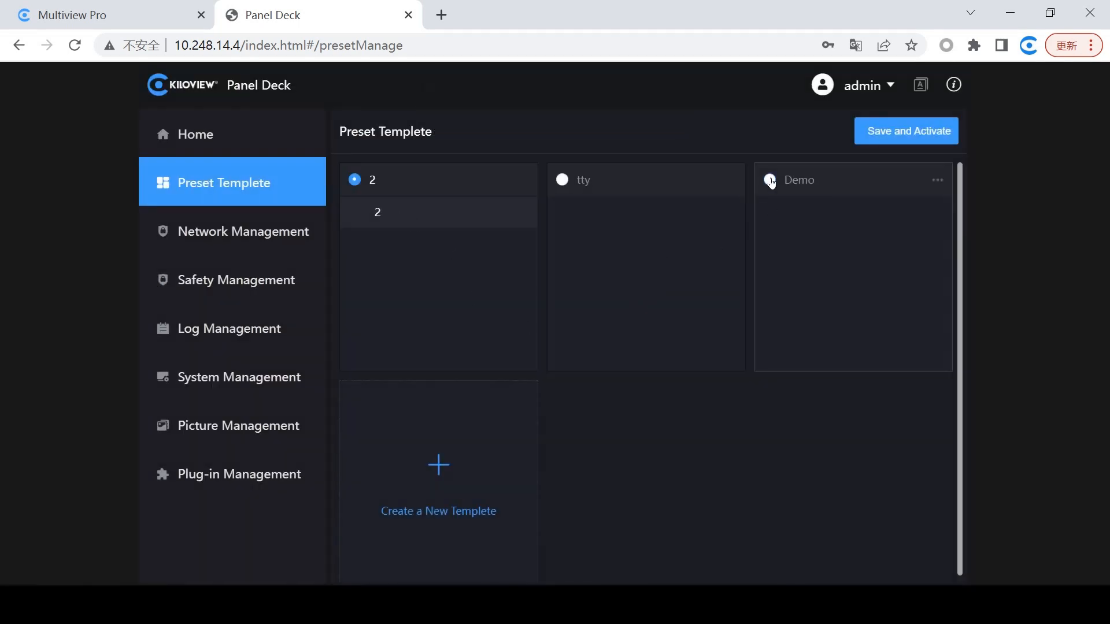
click(937, 180)
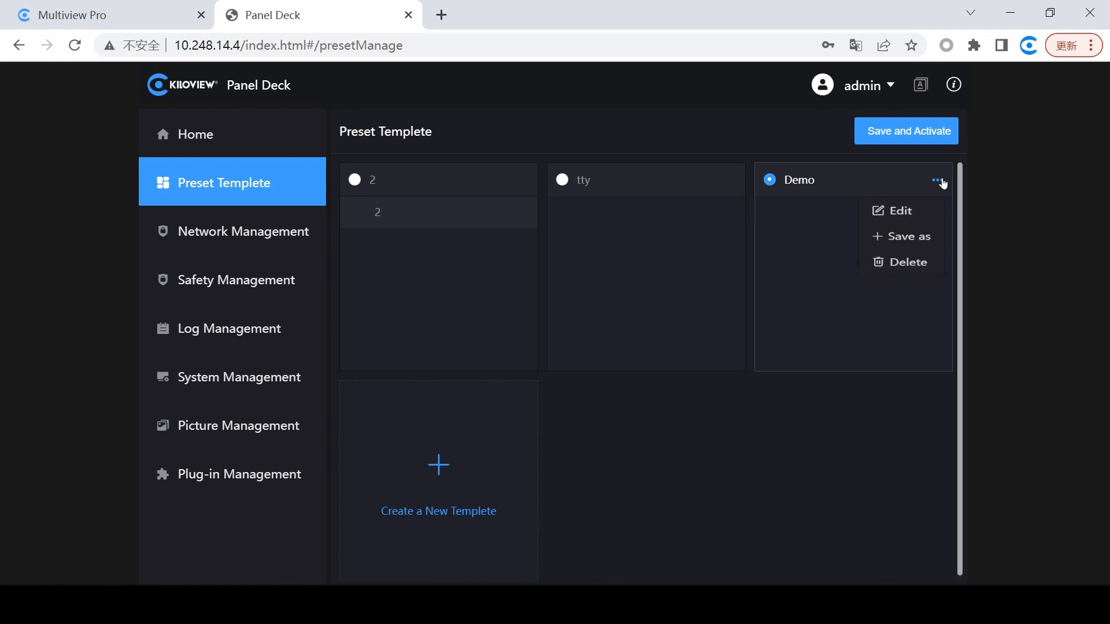
Edit the Demo template and add a control entry named 'Demo'.
click(899, 210)
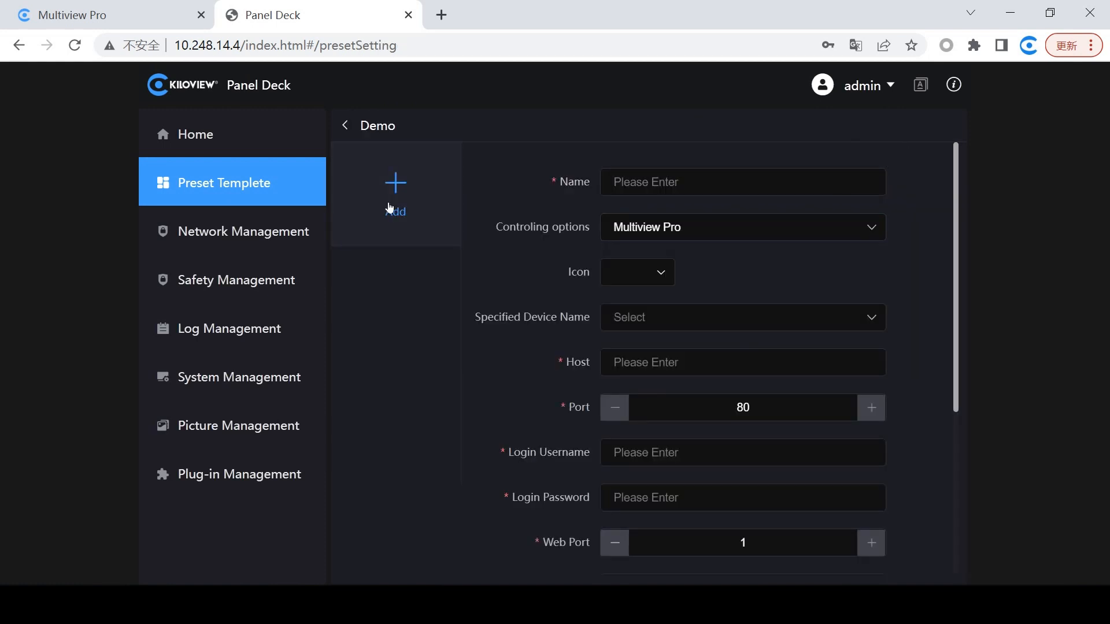
click(742, 182)
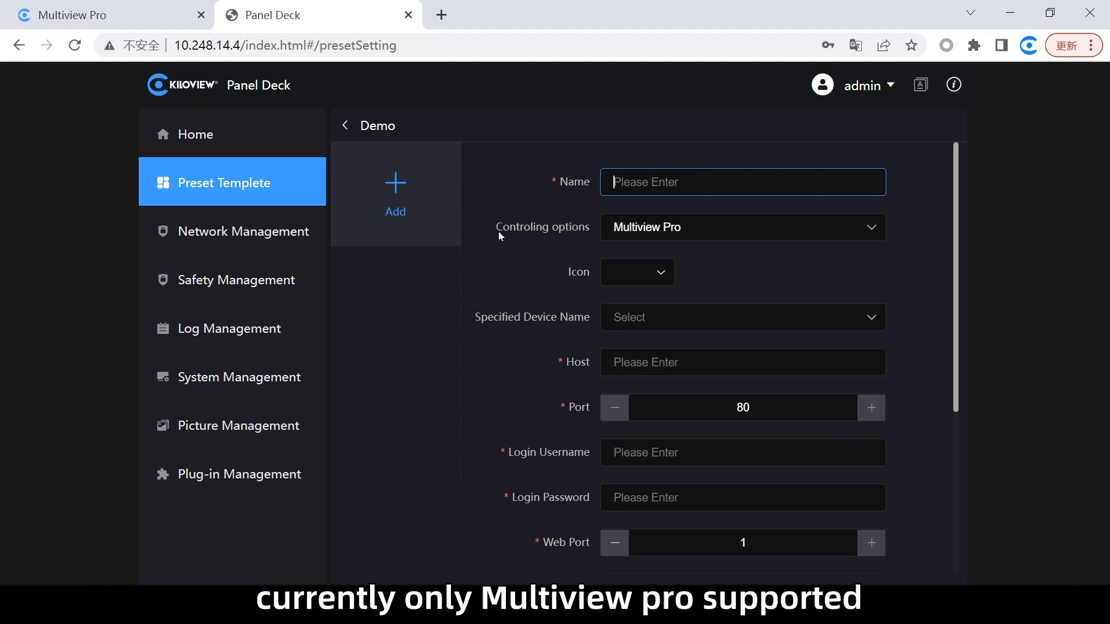
mouse_move(637, 249)
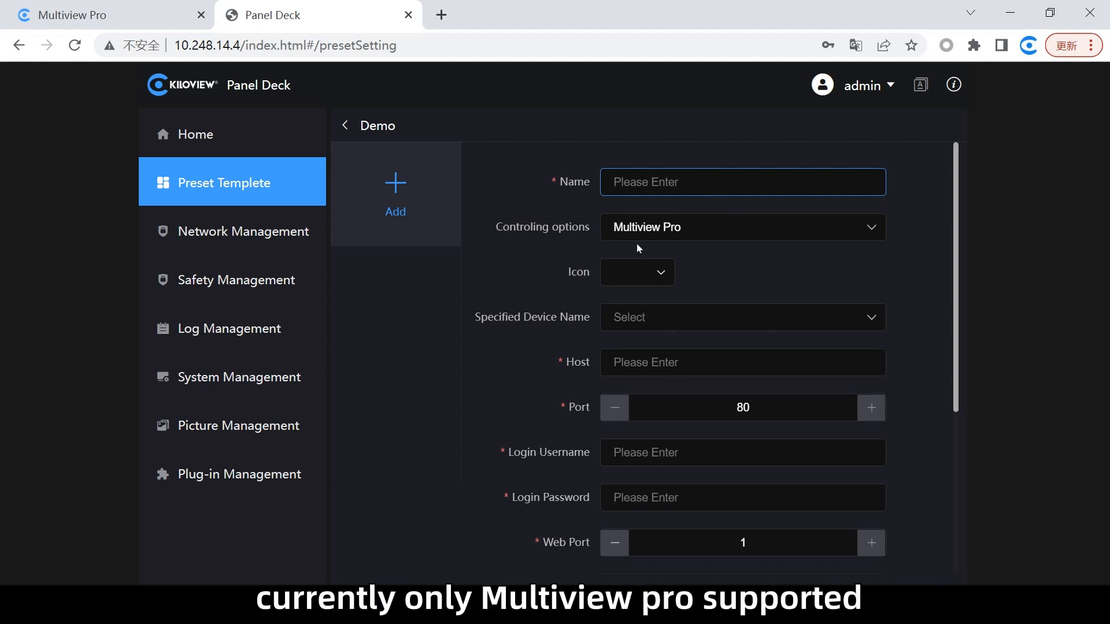
mouse_move(644, 357)
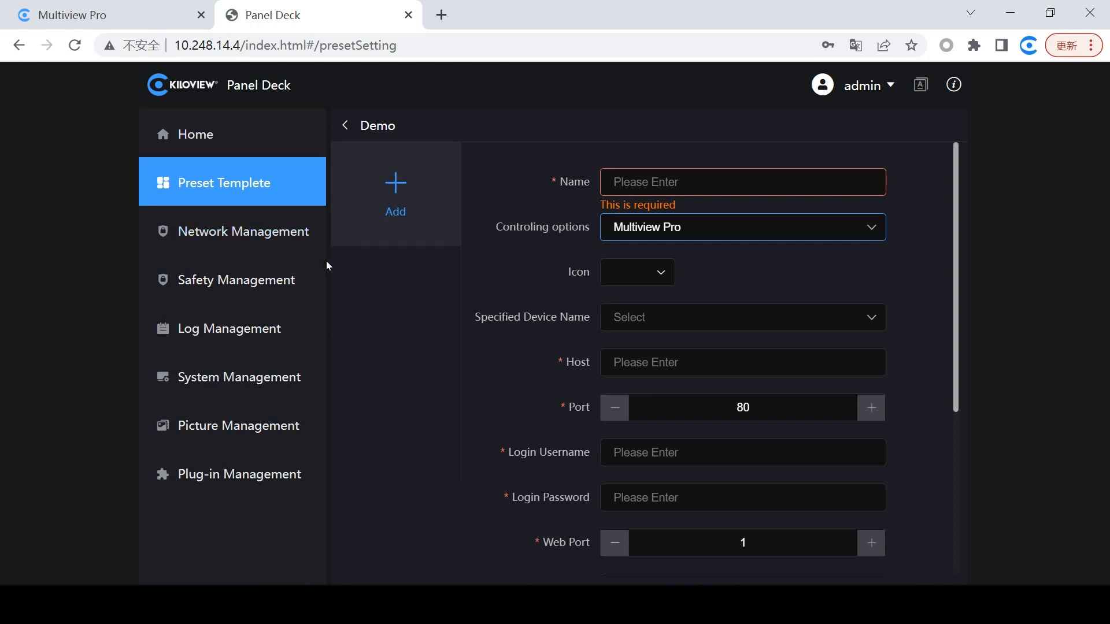
click(741, 182)
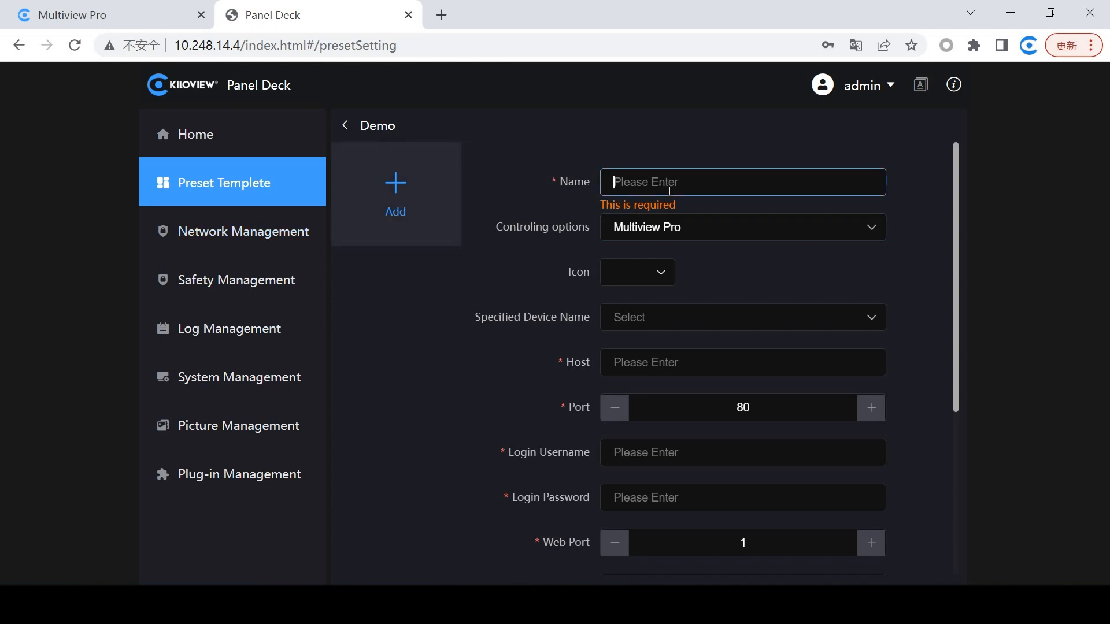
text(Demo)
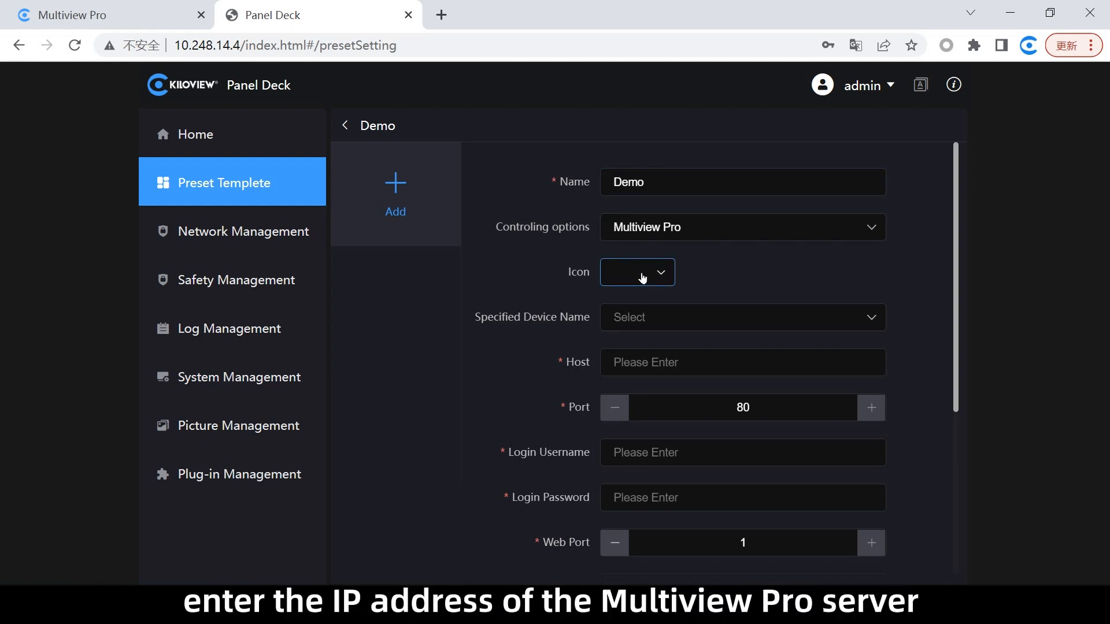
mouse_move(635, 287)
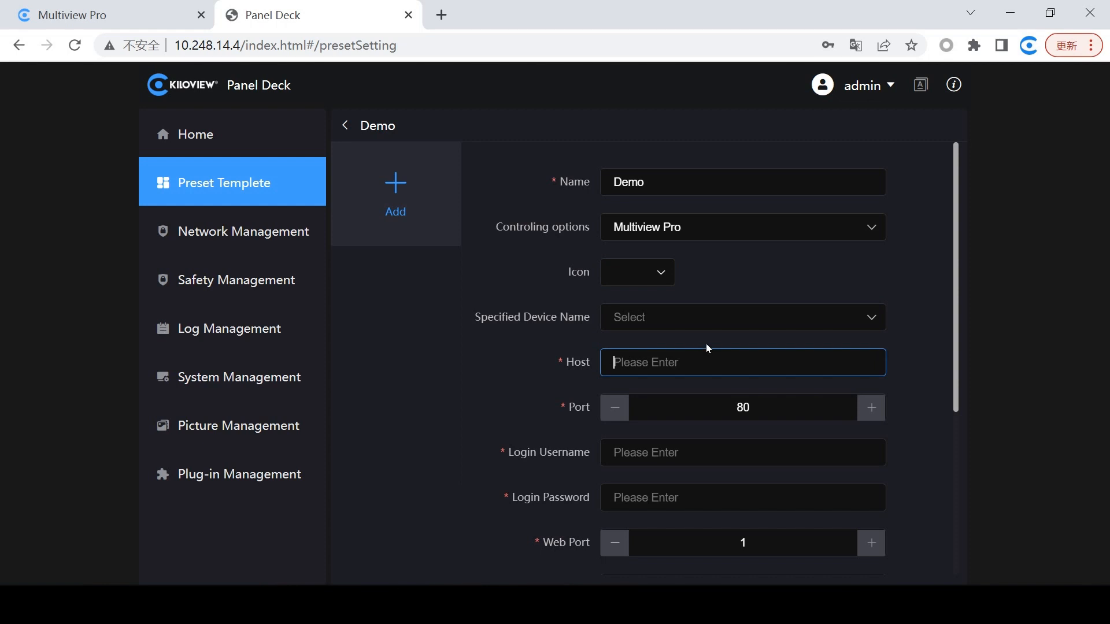
mouse_move(699, 356)
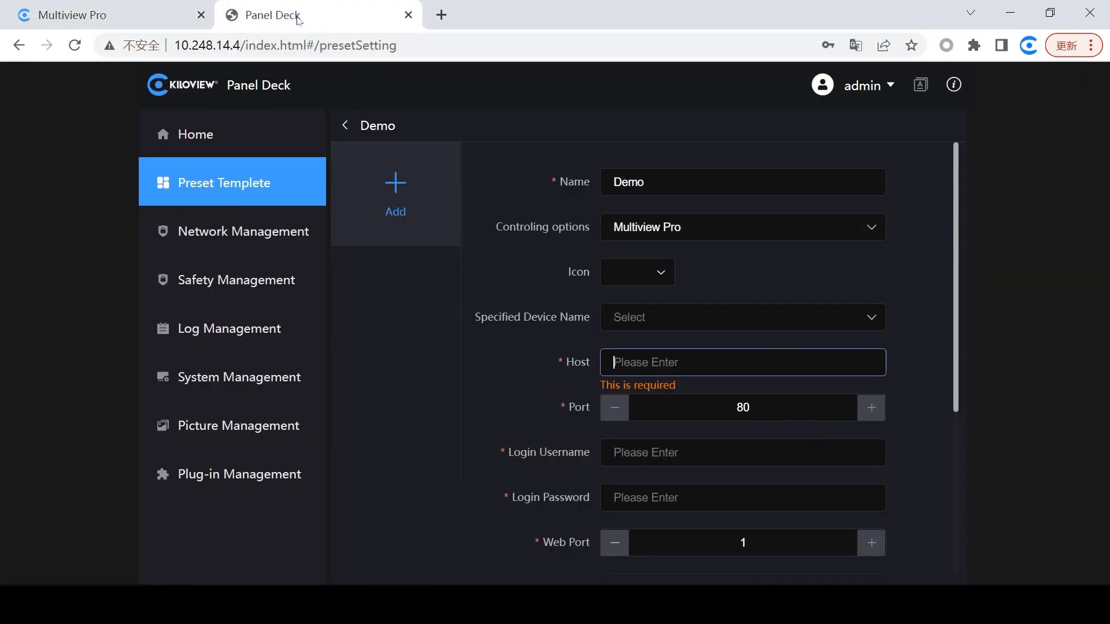
Enter host 10.248.0.217, checking it against the Multiview Pro widget.
text(10.248.0.217)
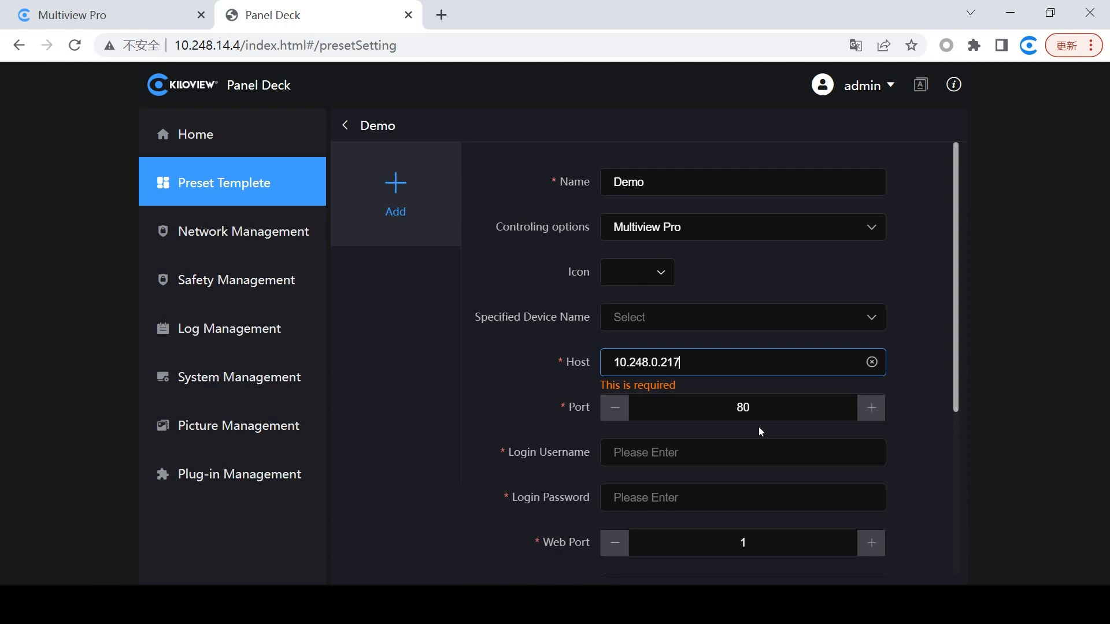
mouse_move(677, 438)
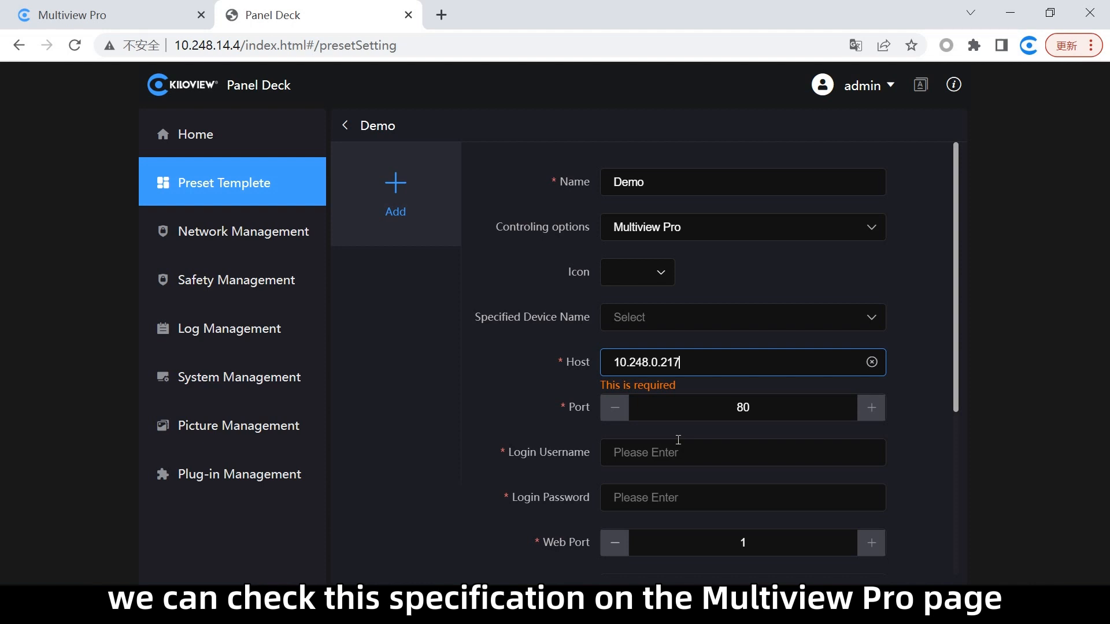
mouse_move(684, 452)
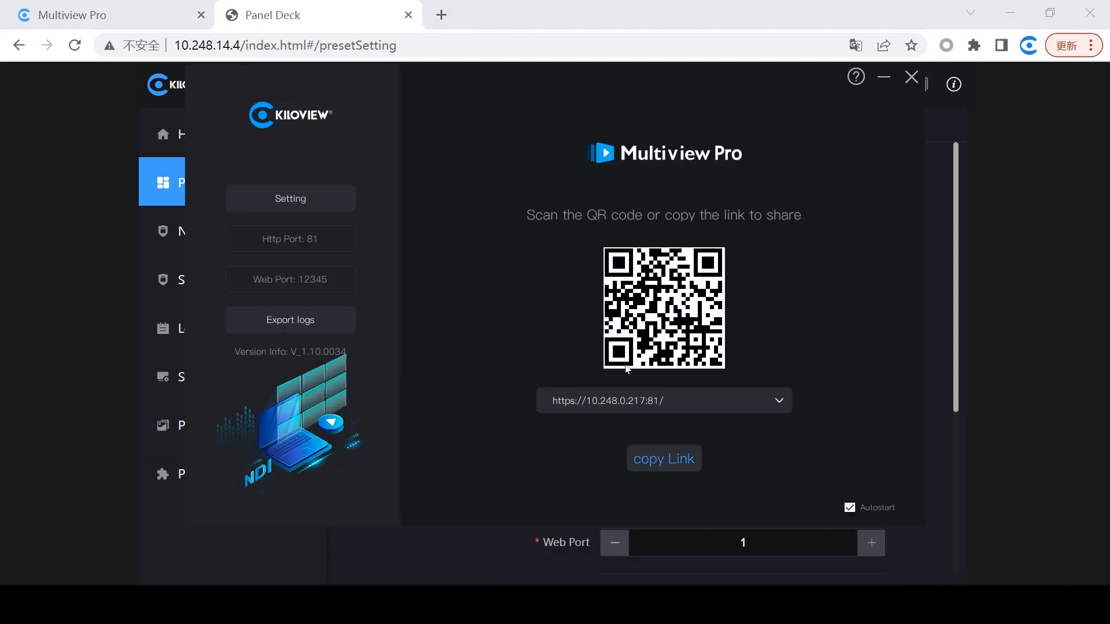
mouse_move(662, 398)
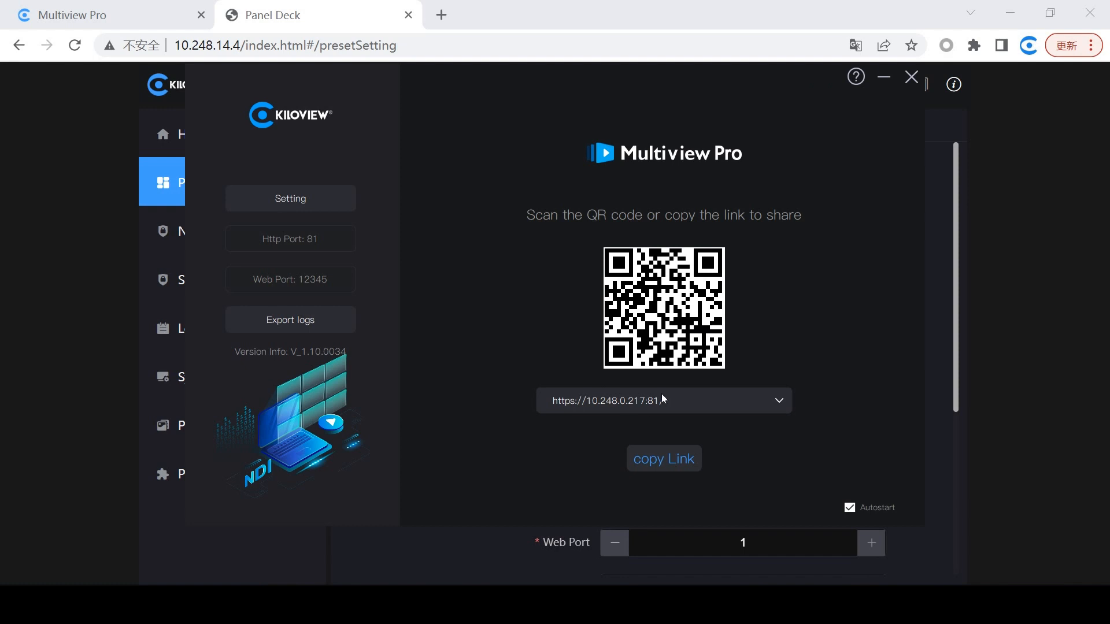
click(911, 76)
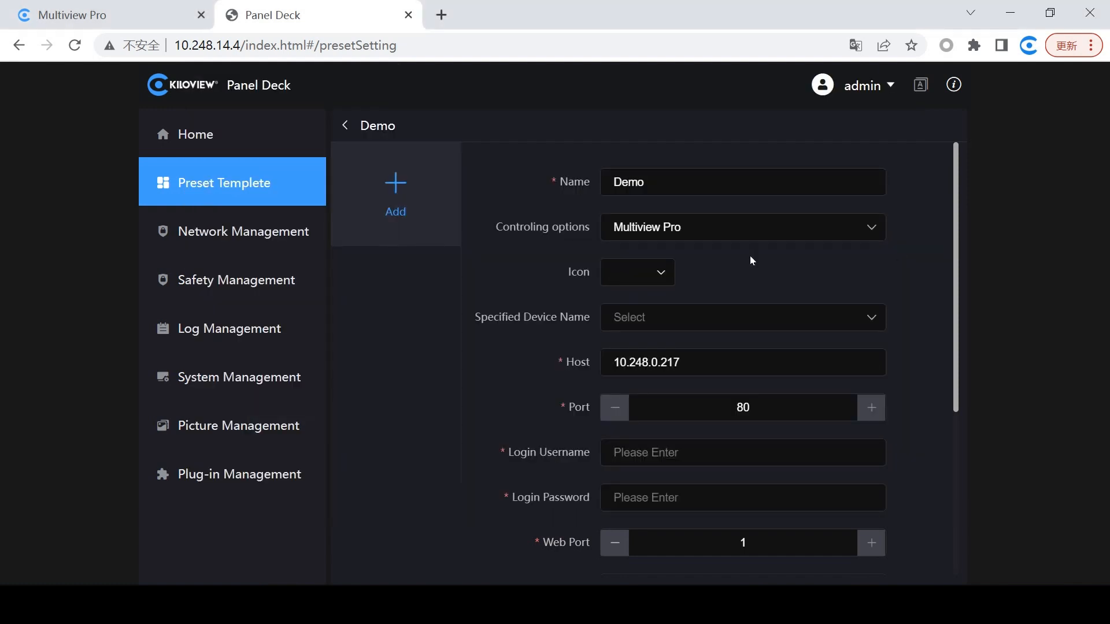
click(742, 407)
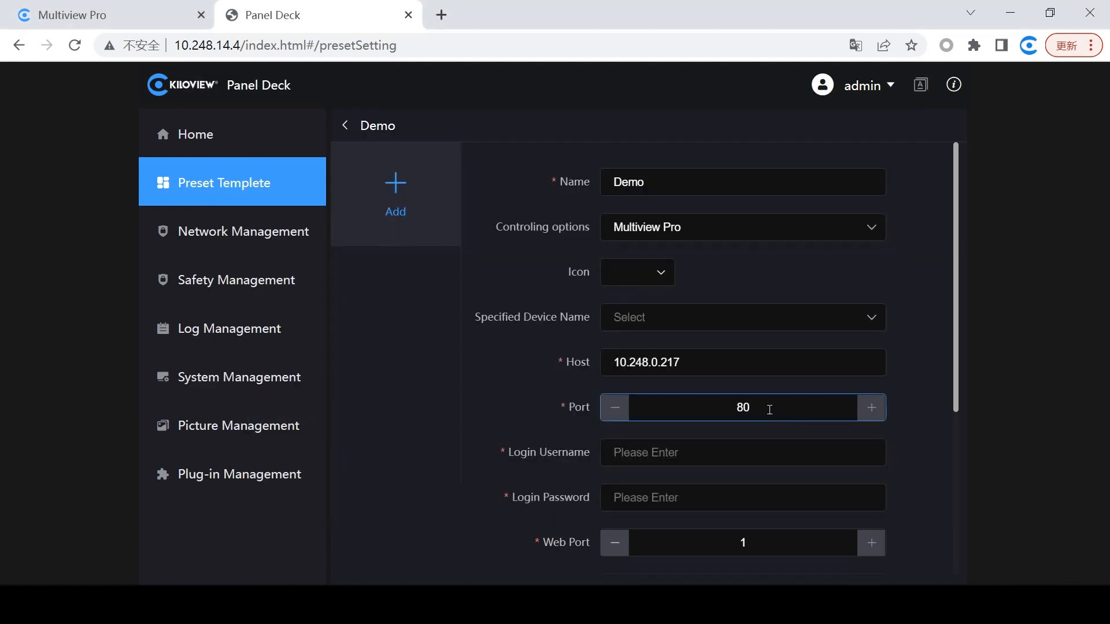
Set port 81, login username 'yanshi' and the login password.
click(870, 408)
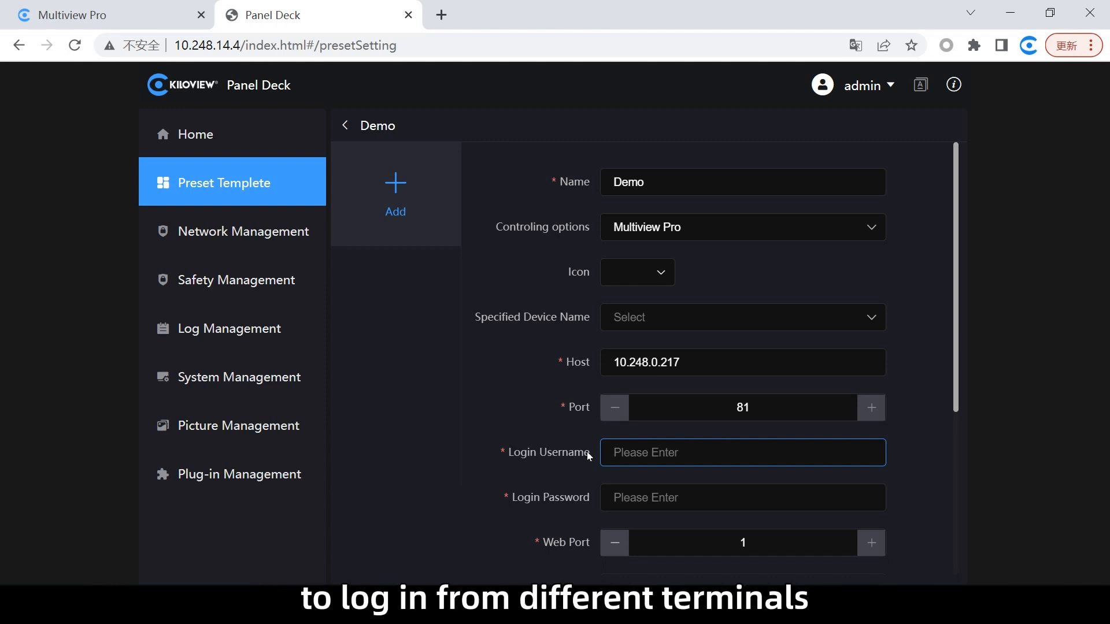
mouse_move(580, 490)
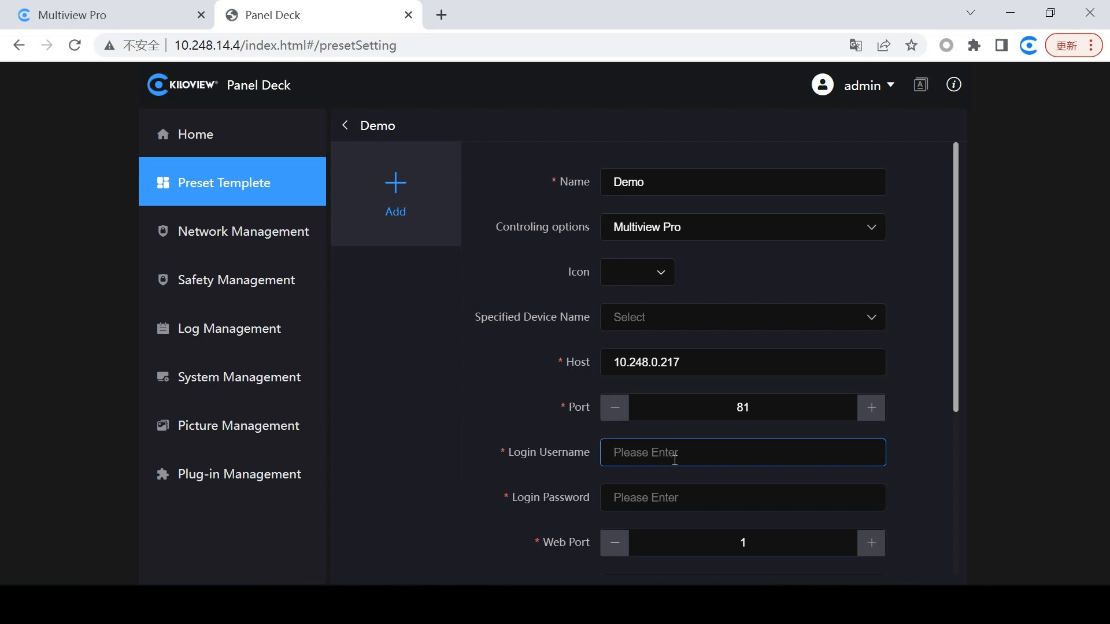
text(yanshi)
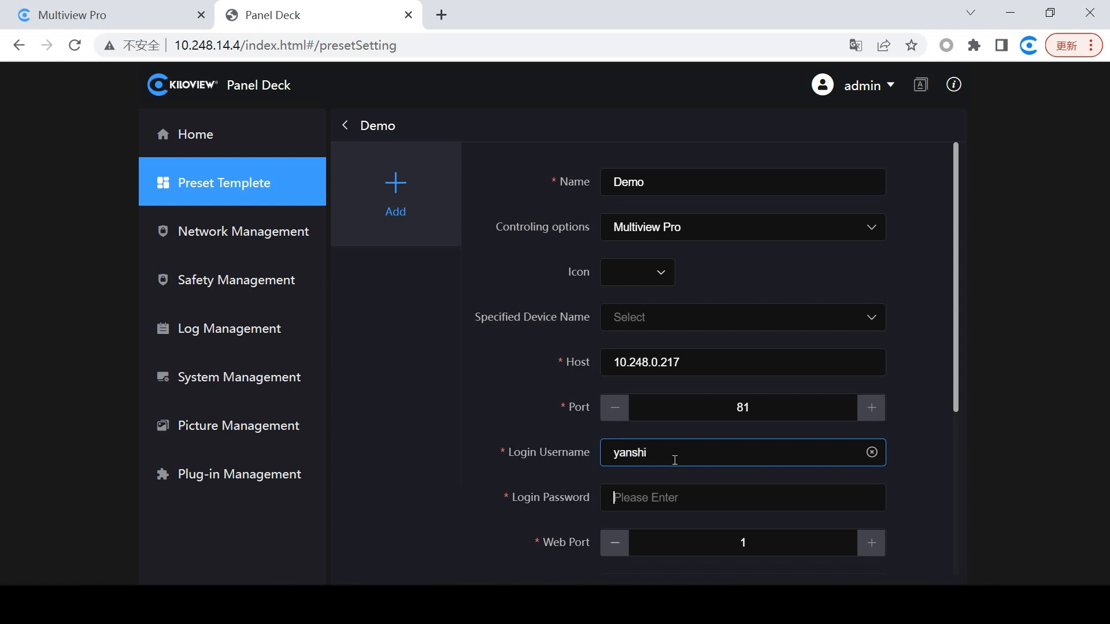
click(741, 497)
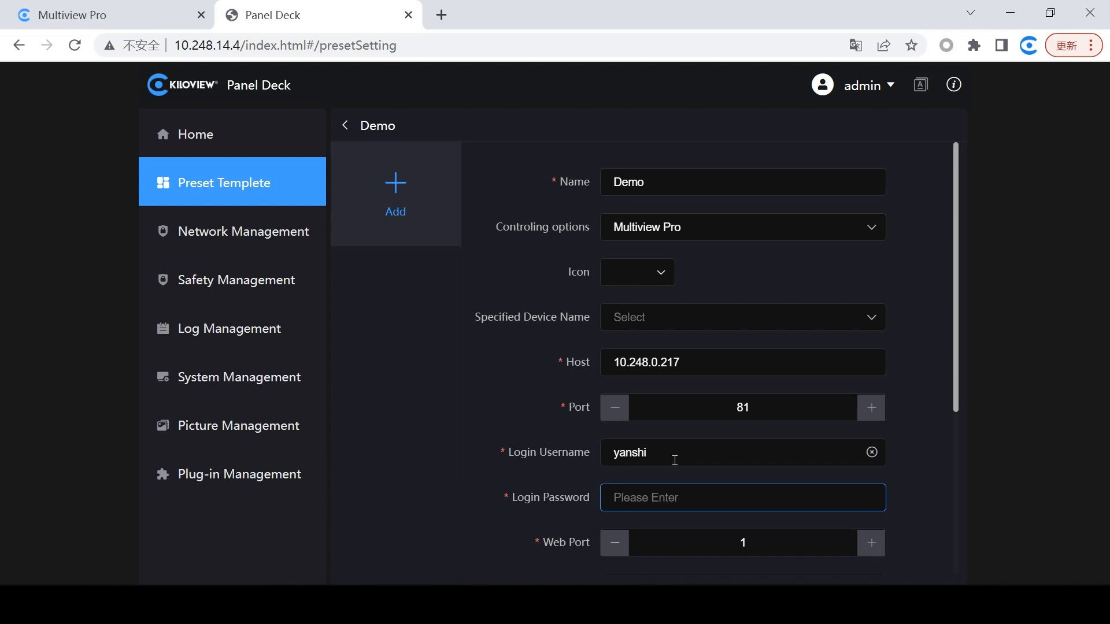
text(•)
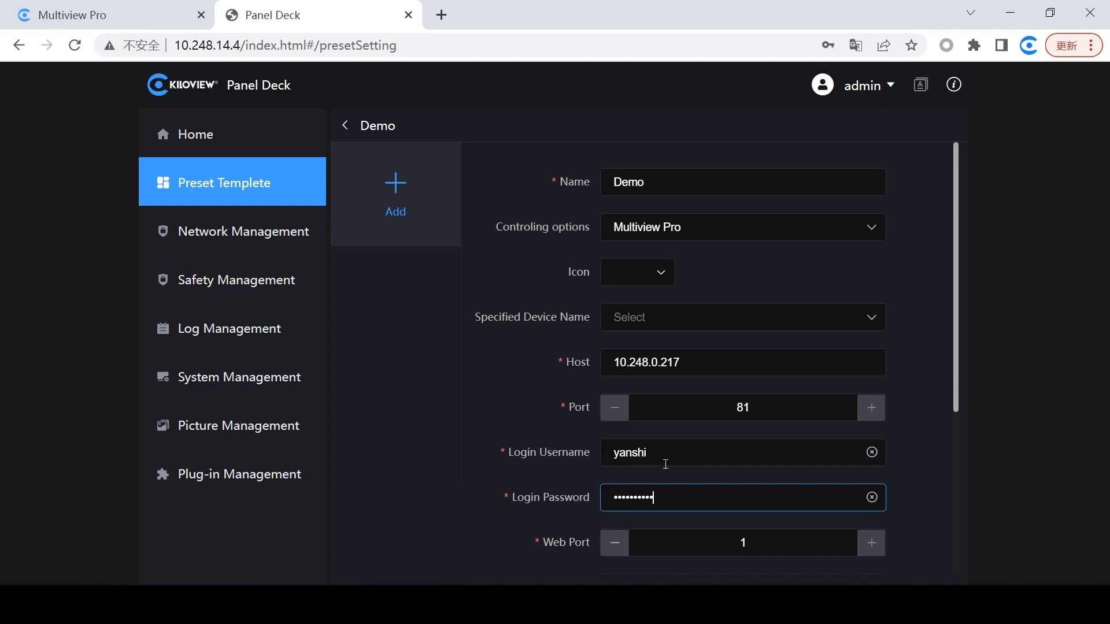
Check Multiview Pro's web port and enter 12345 as the Web Port.
scroll(down, 3)
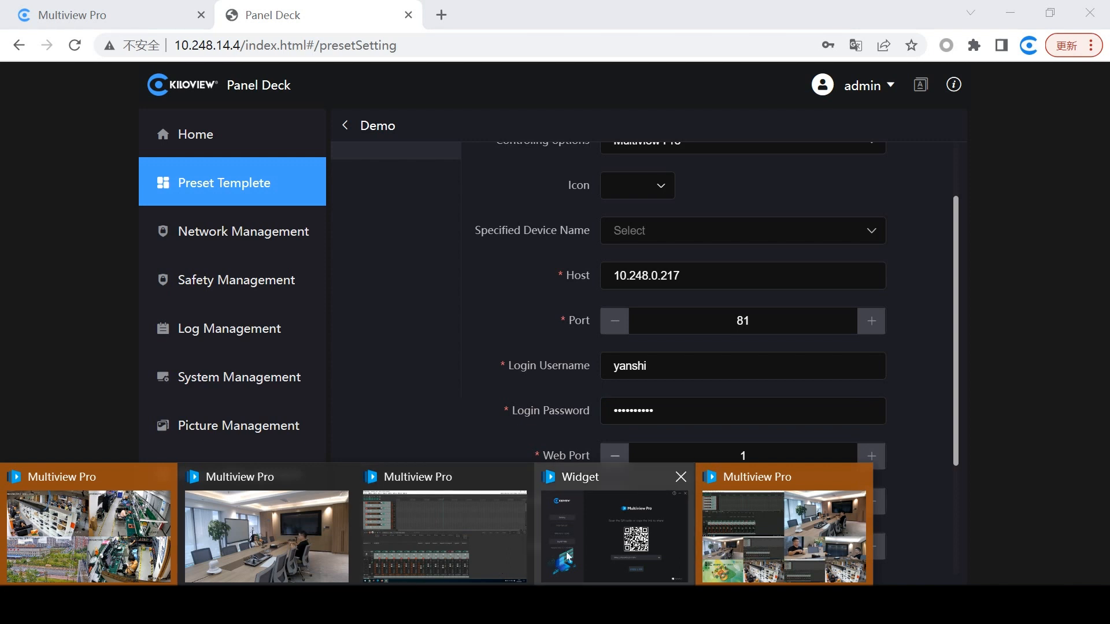
click(612, 534)
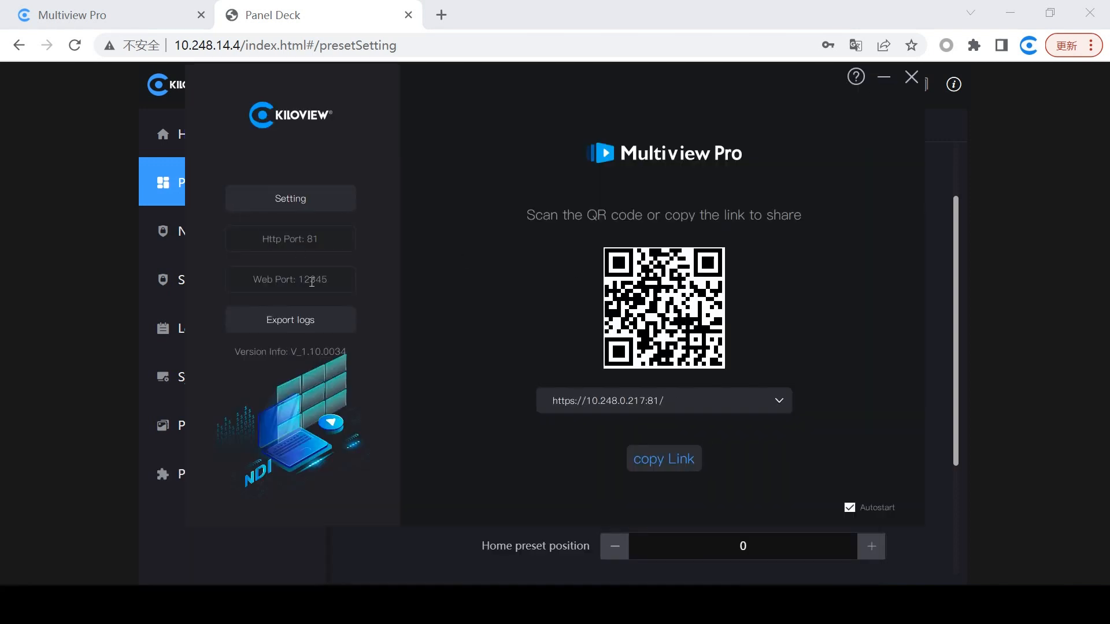
click(911, 76)
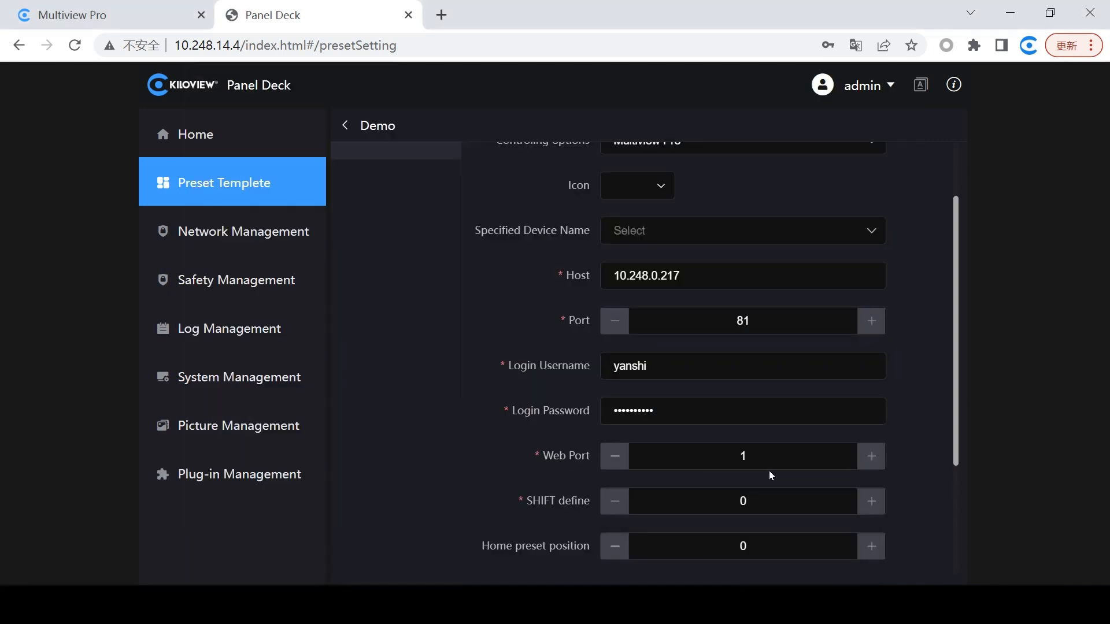
click(742, 456)
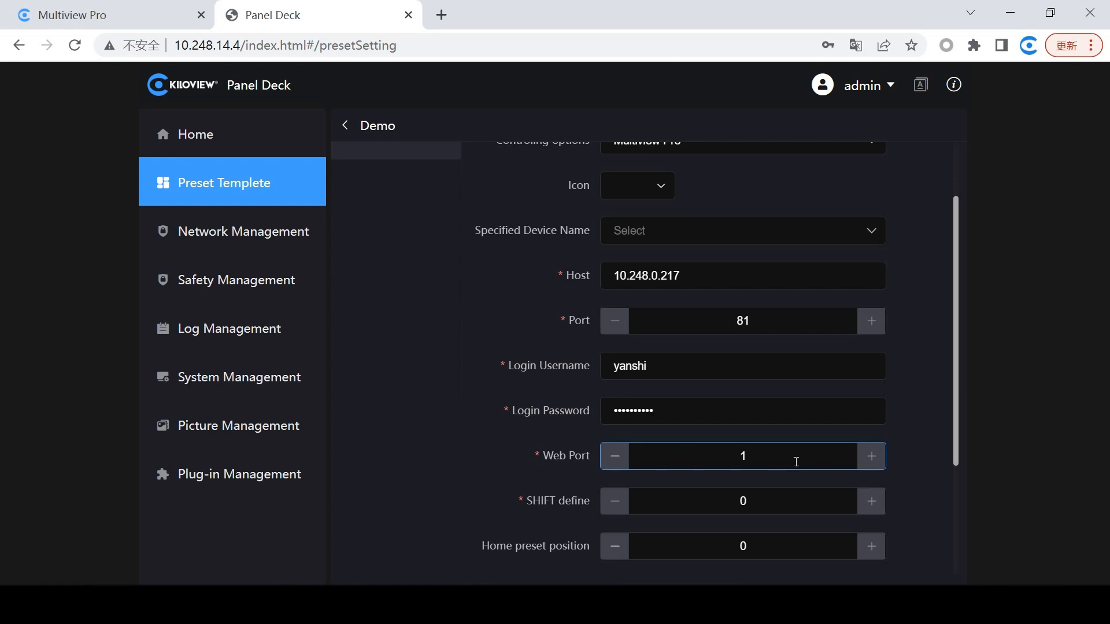
text(2345)
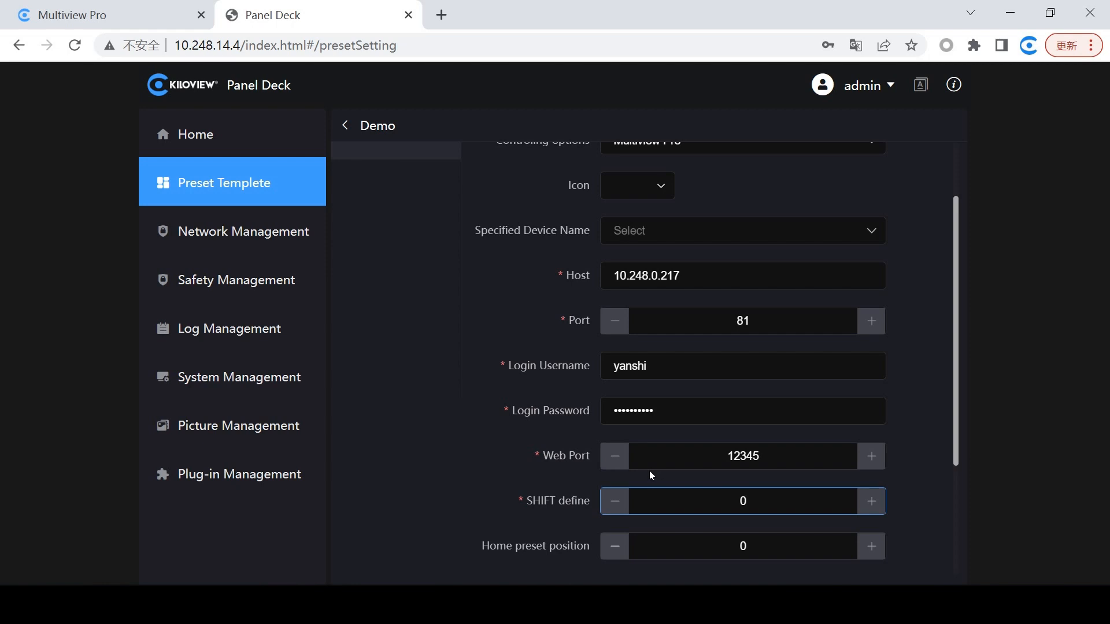
scroll(down, 3)
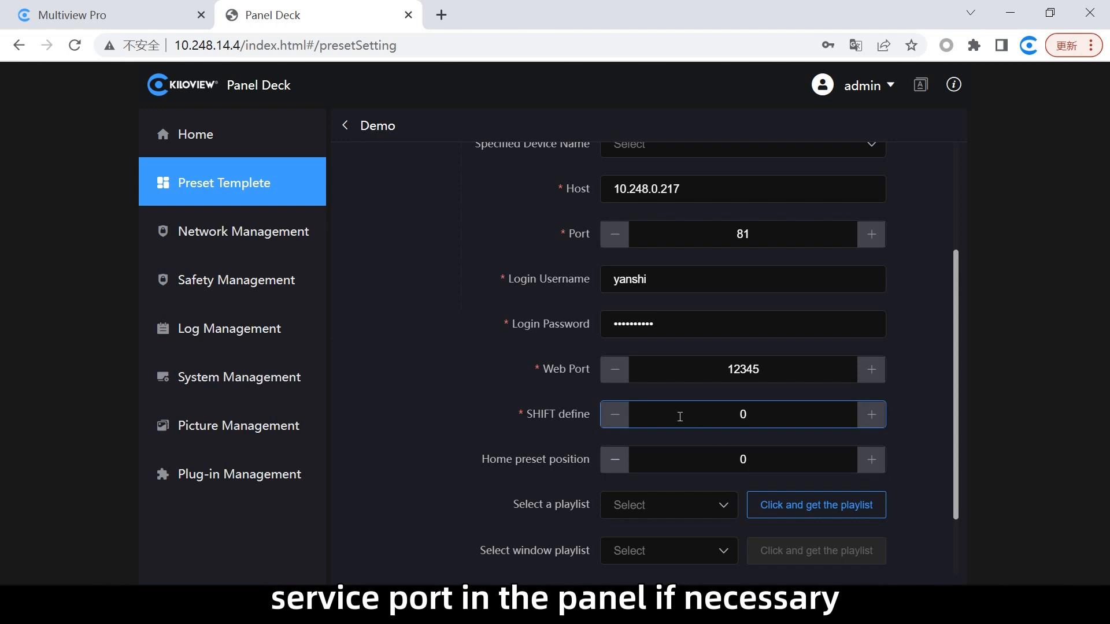
click(742, 413)
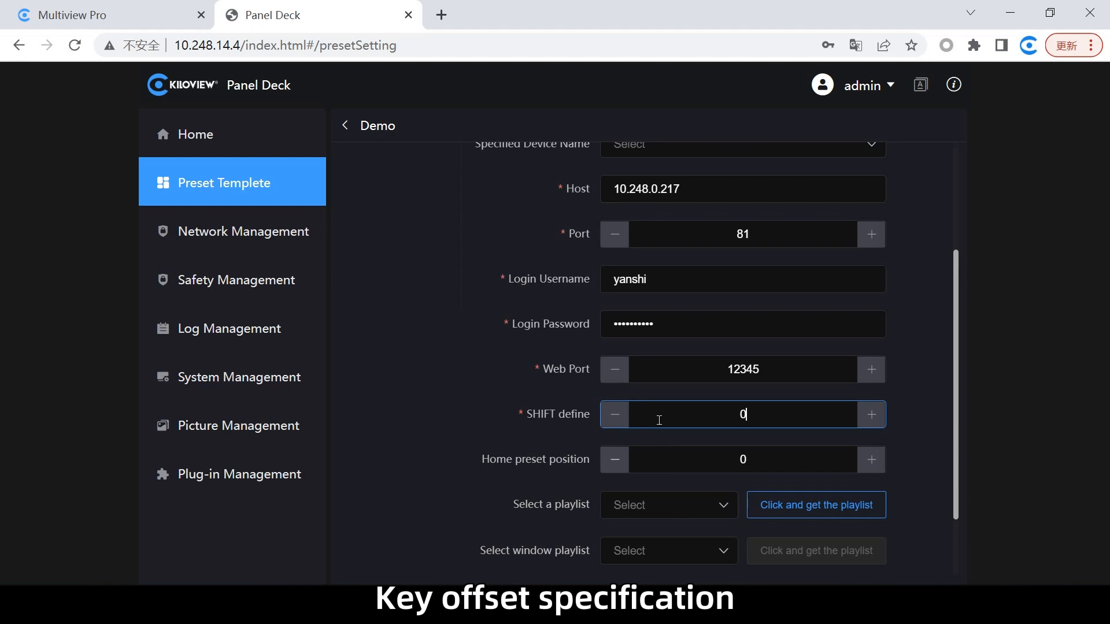
mouse_move(584, 457)
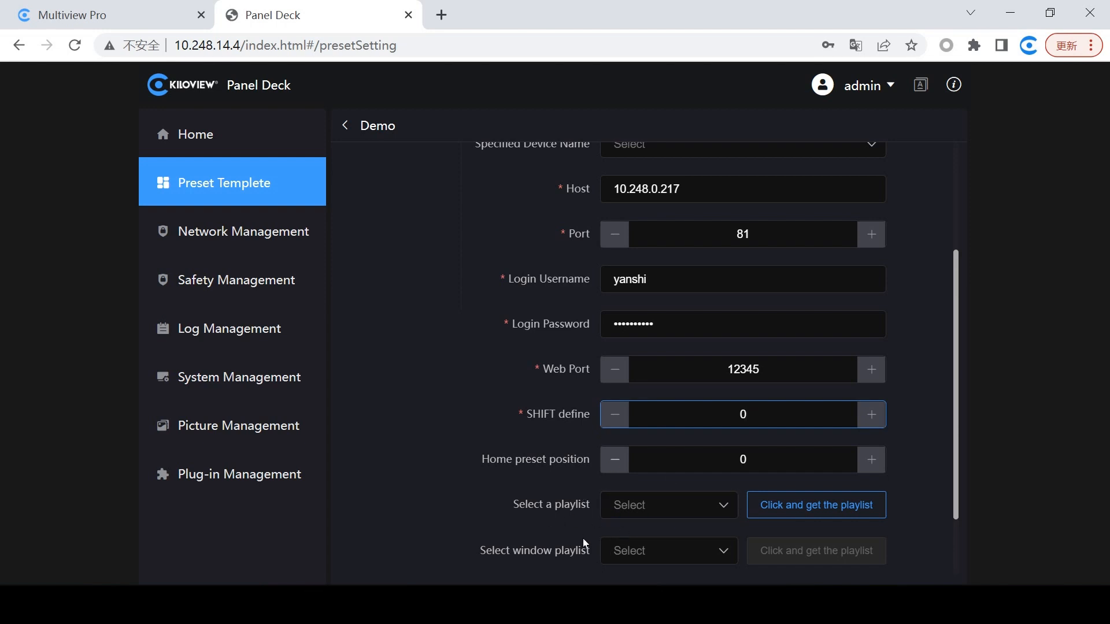
mouse_move(574, 476)
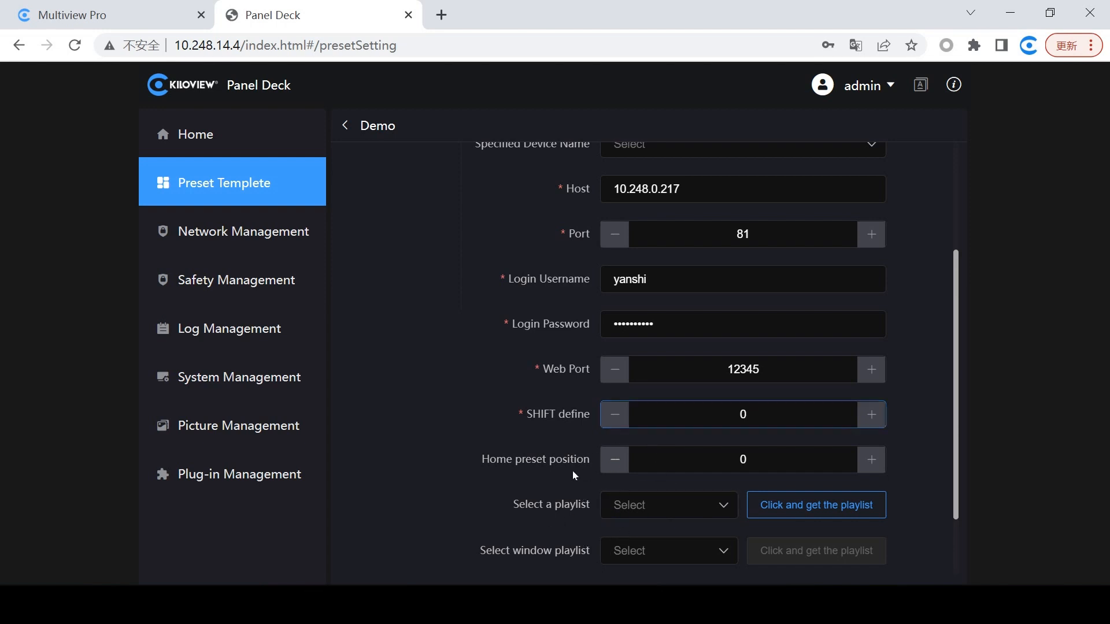
scroll(down, 3)
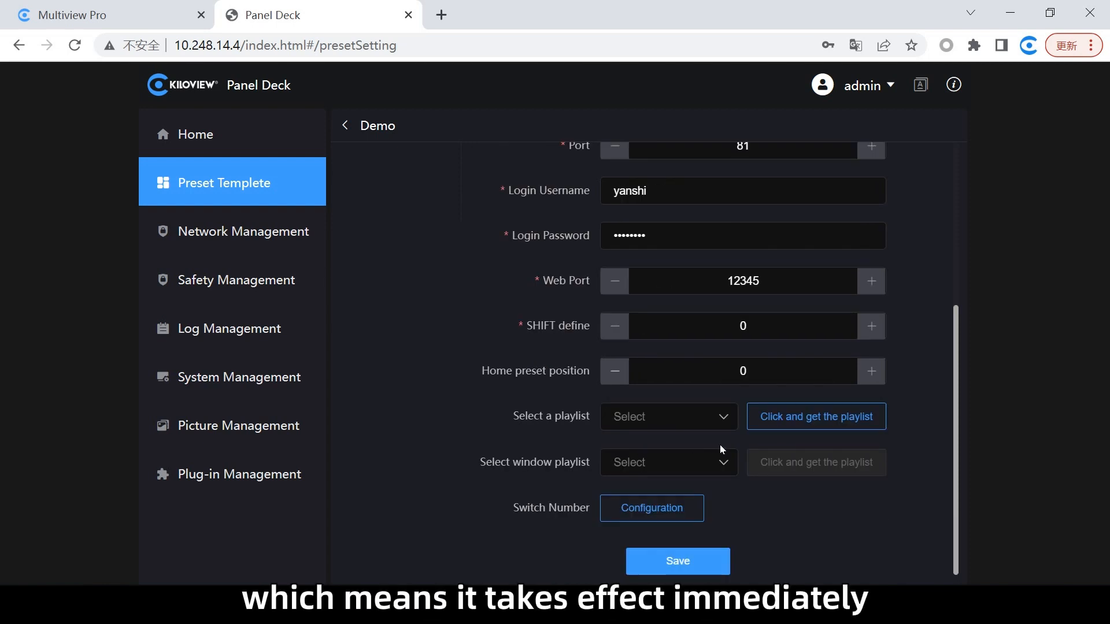
mouse_move(818, 463)
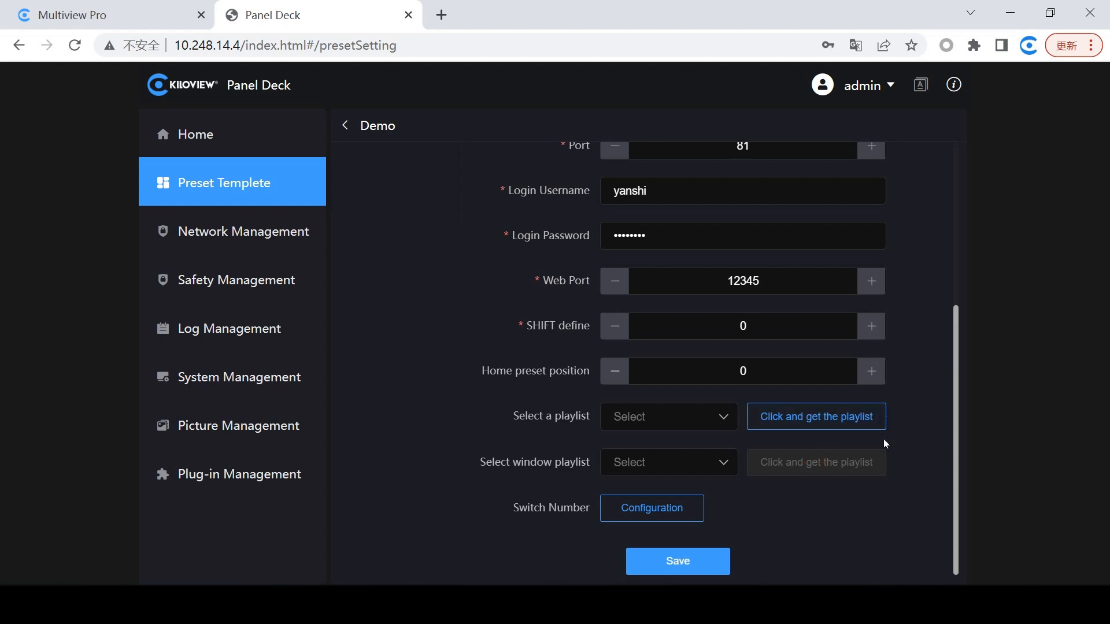
scroll(up, 3)
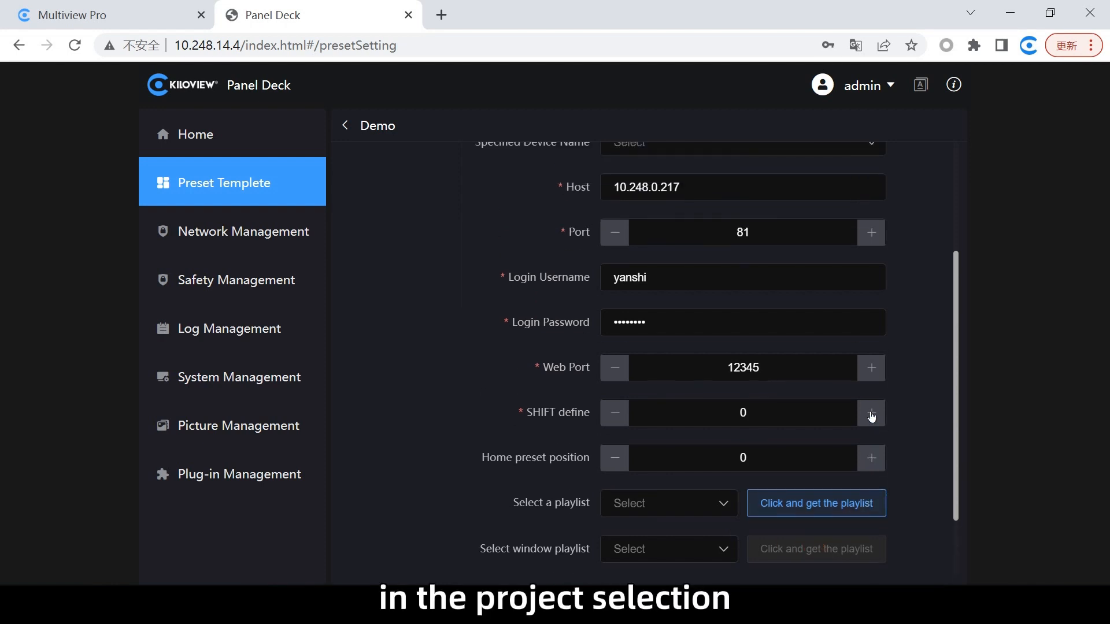
scroll(down, 3)
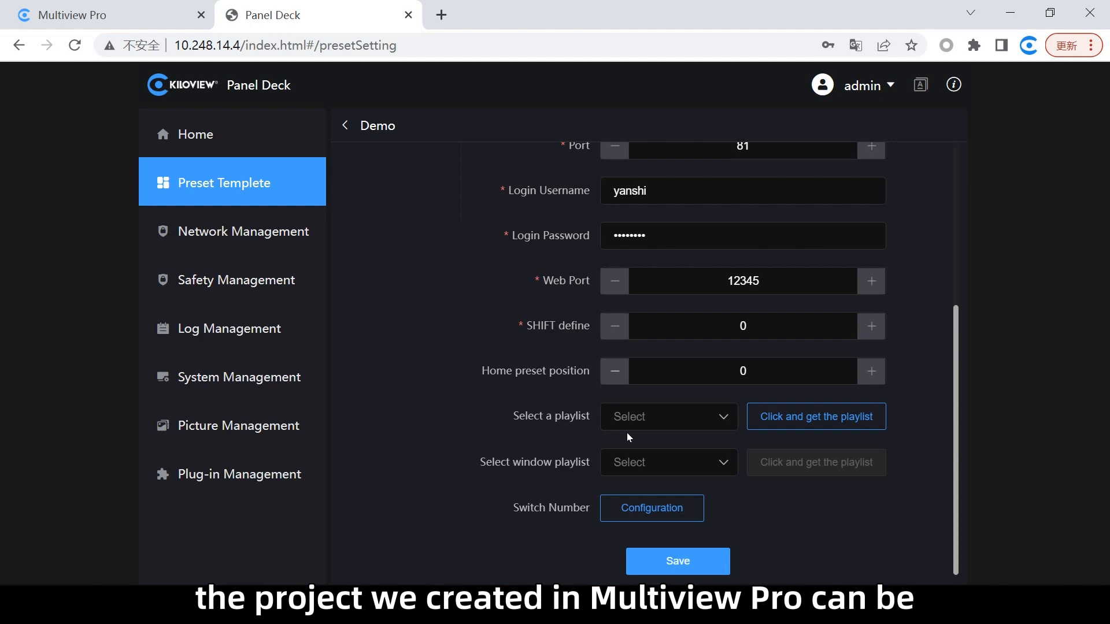
mouse_move(792, 480)
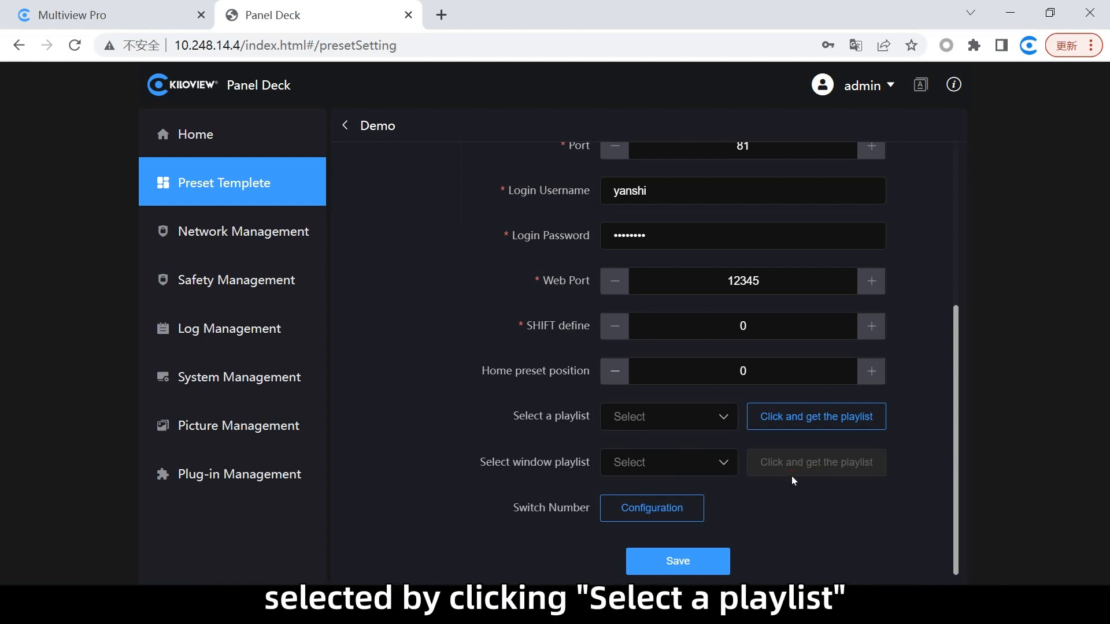
mouse_move(897, 512)
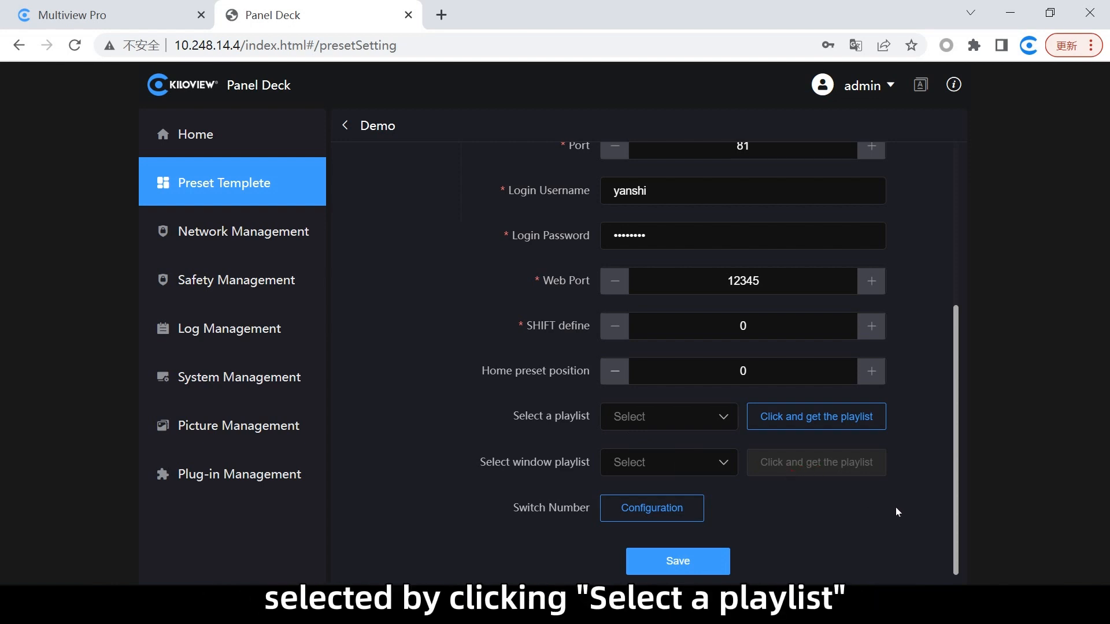
mouse_move(911, 532)
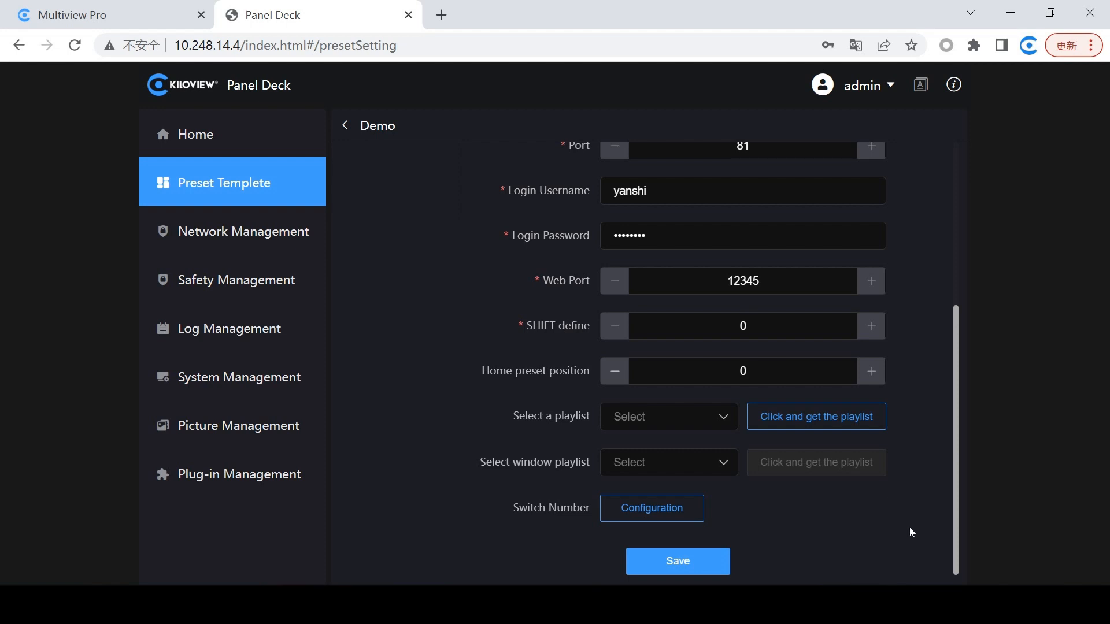
Pick Multiview from the 'Select a playlist' dropdown.
click(665, 416)
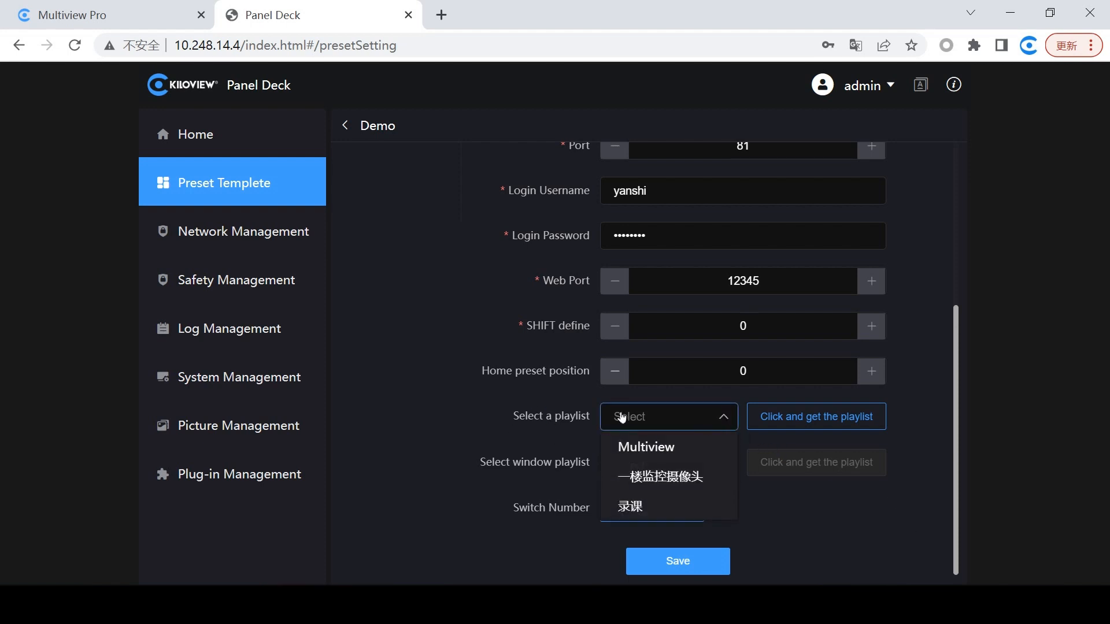
click(645, 447)
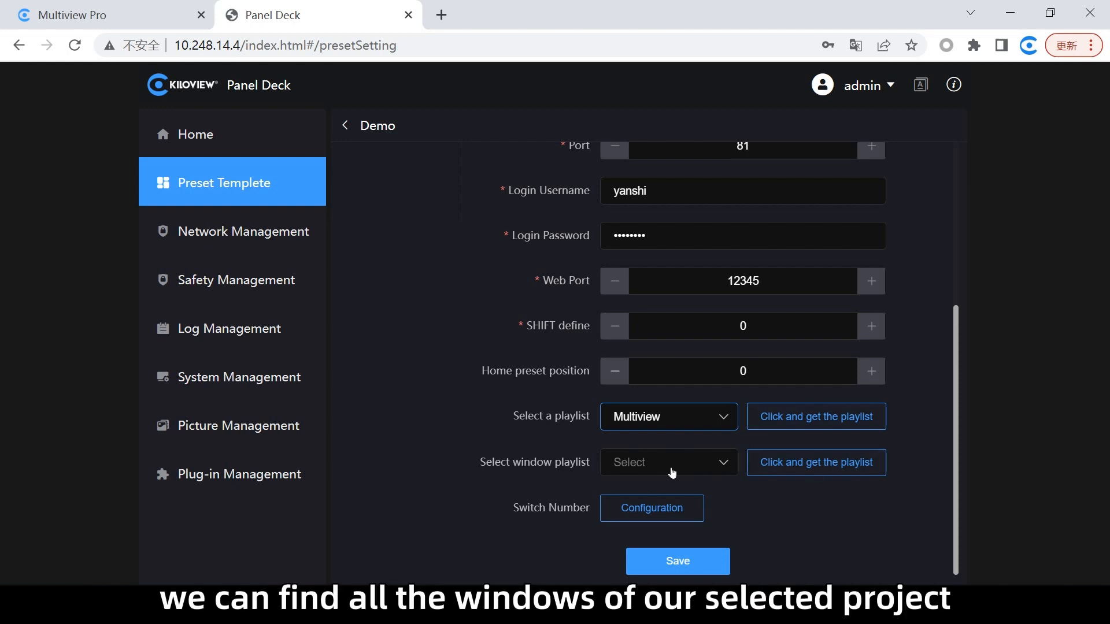
mouse_move(705, 422)
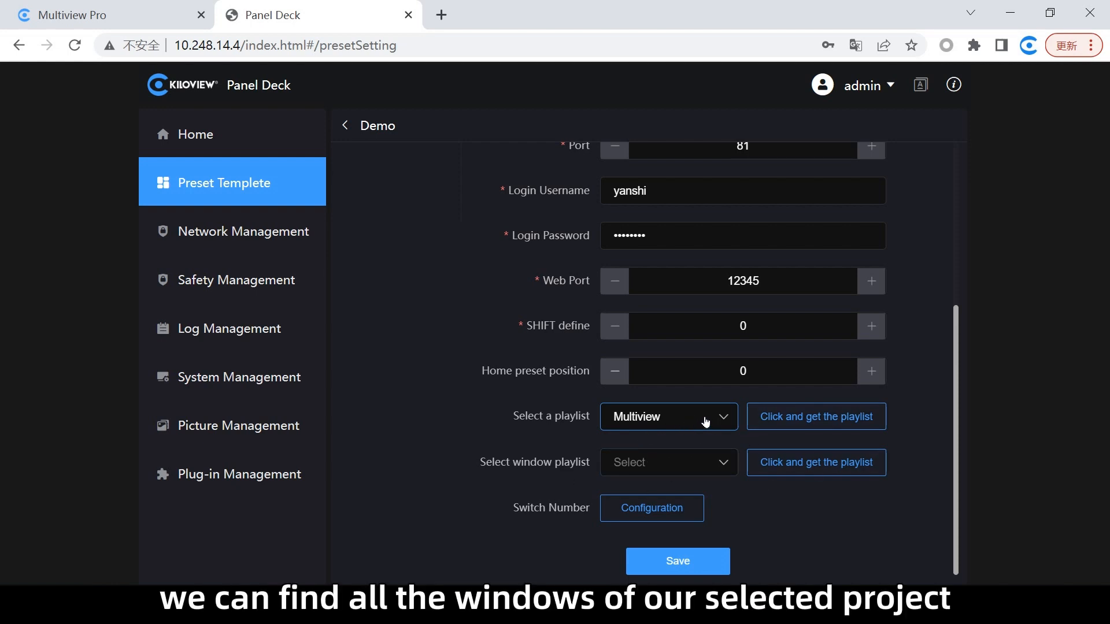
click(668, 416)
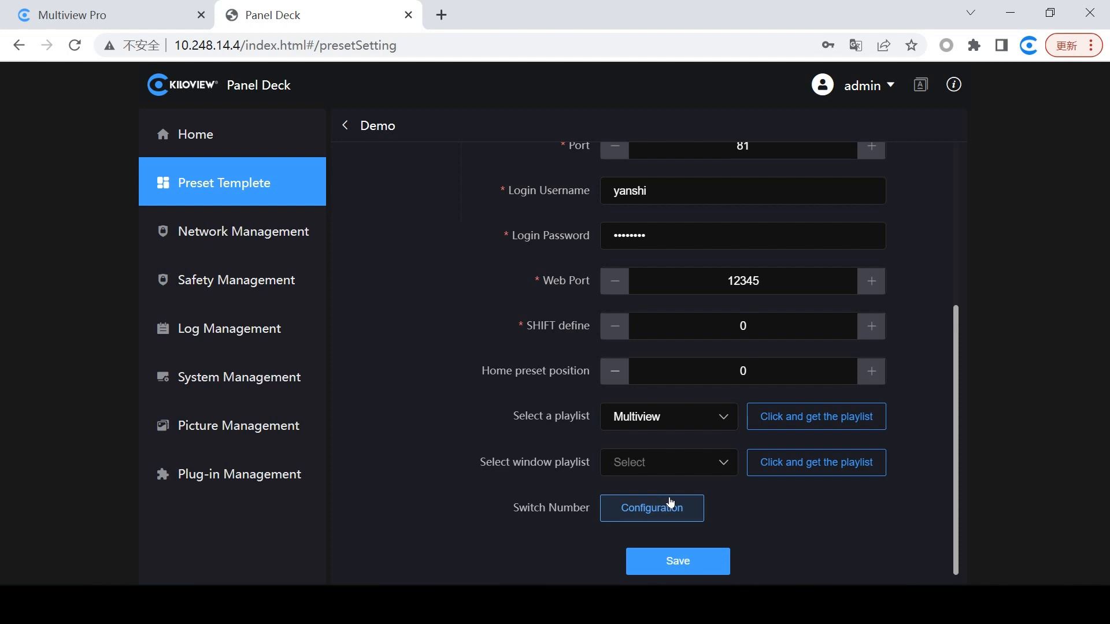
mouse_move(682, 505)
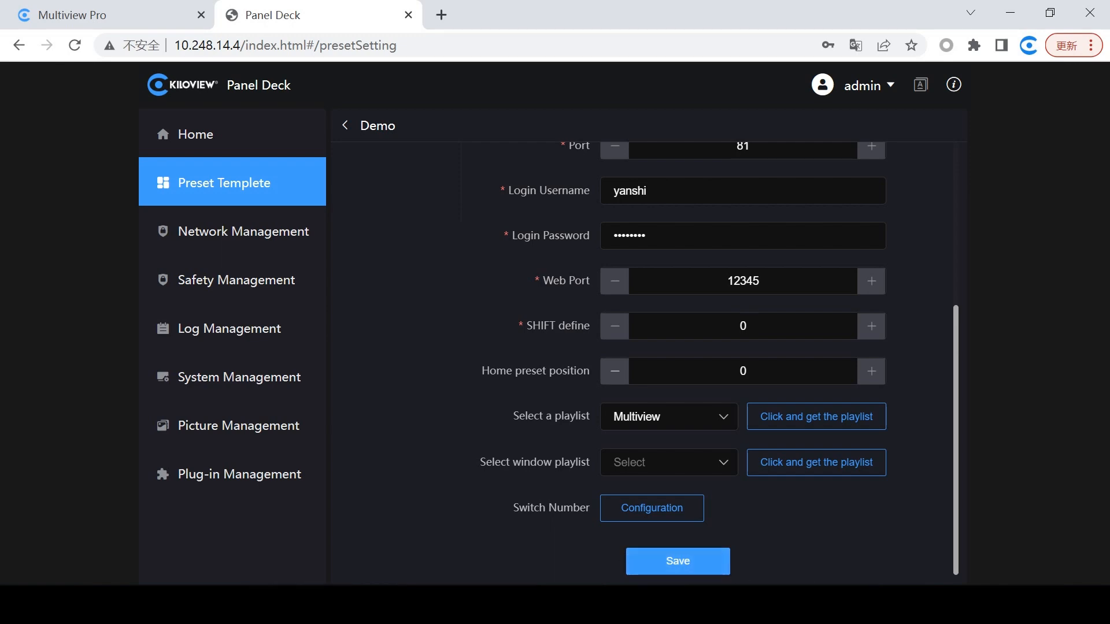
Save the entry, then apply 'Save and Activate' to Demo on Preset Templete.
click(676, 561)
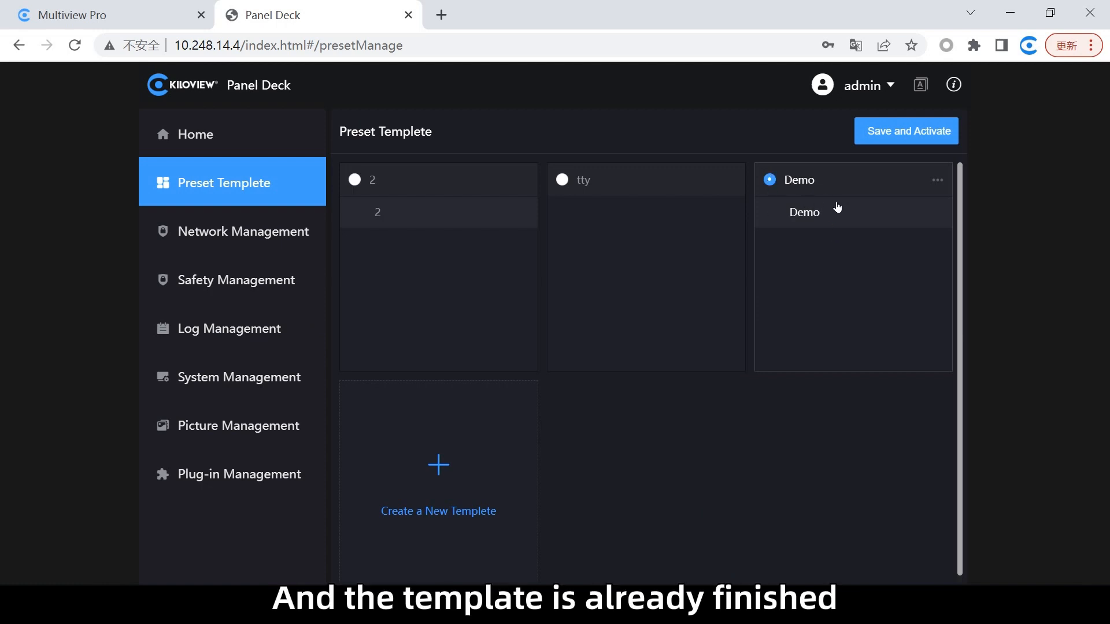
mouse_move(871, 230)
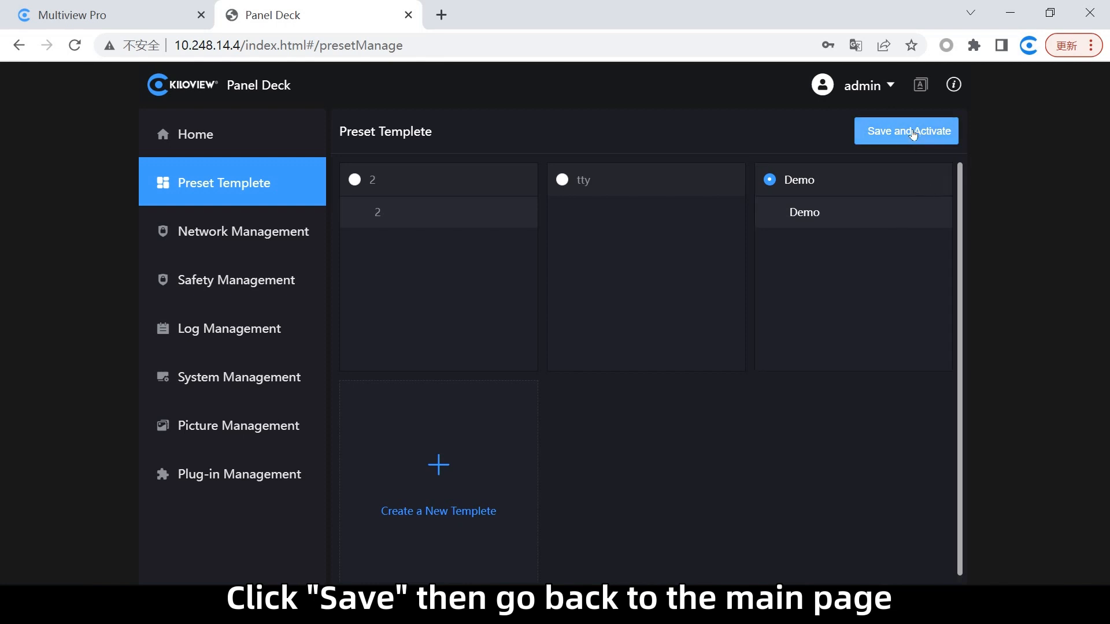
click(905, 132)
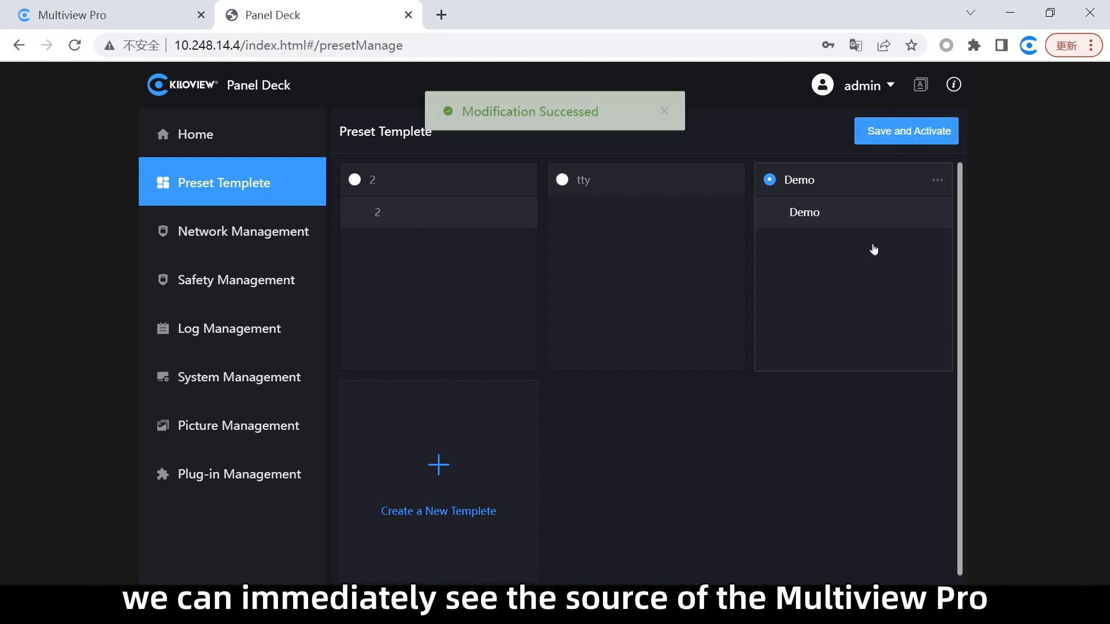
mouse_move(827, 275)
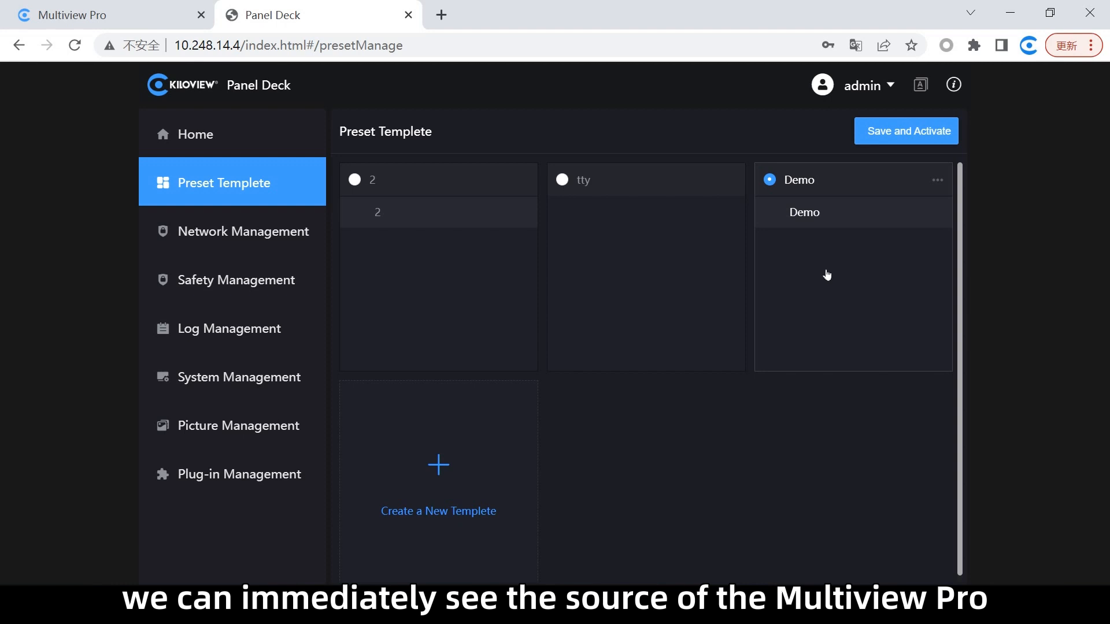
mouse_move(743, 311)
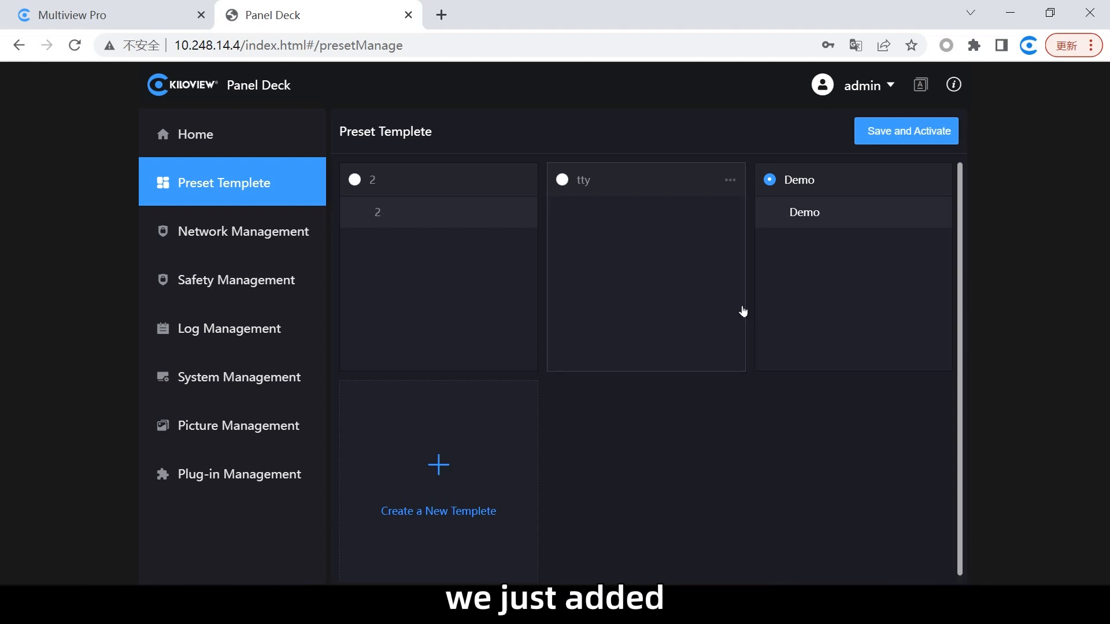